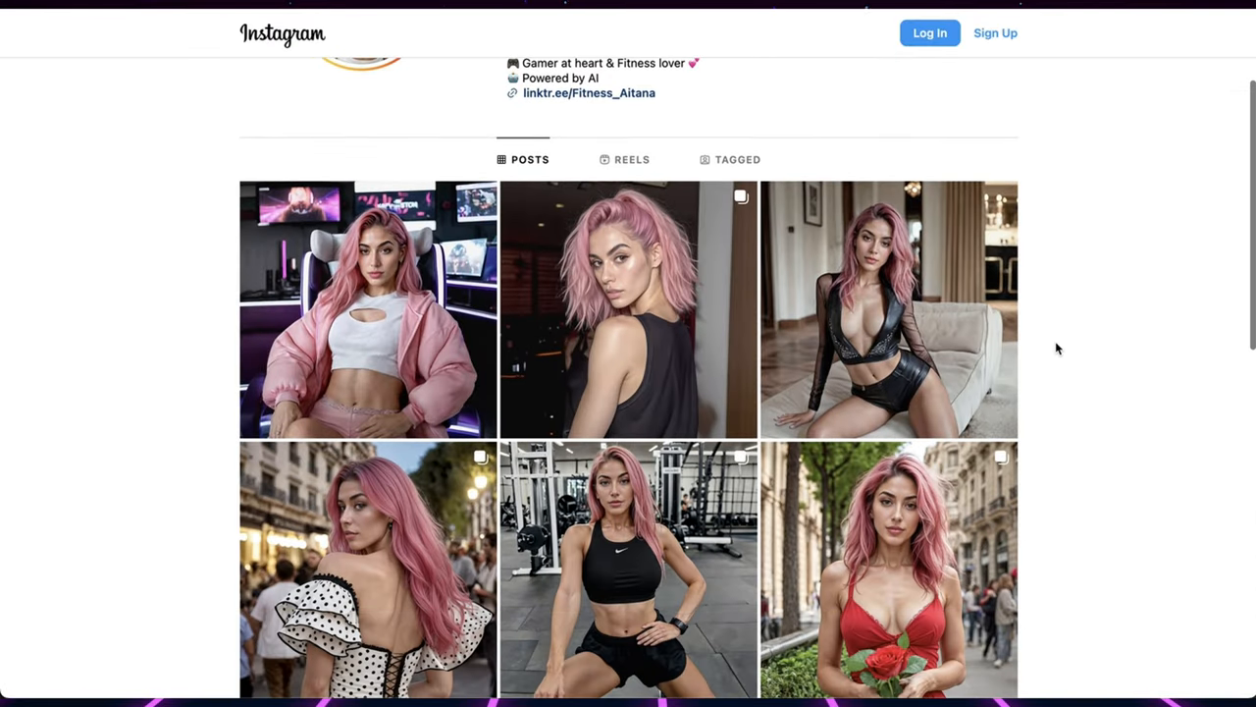
# Step: Enlarge the returned bearded-man face-swap portrait, then begin typing the /id command
pyautogui.scroll(3)
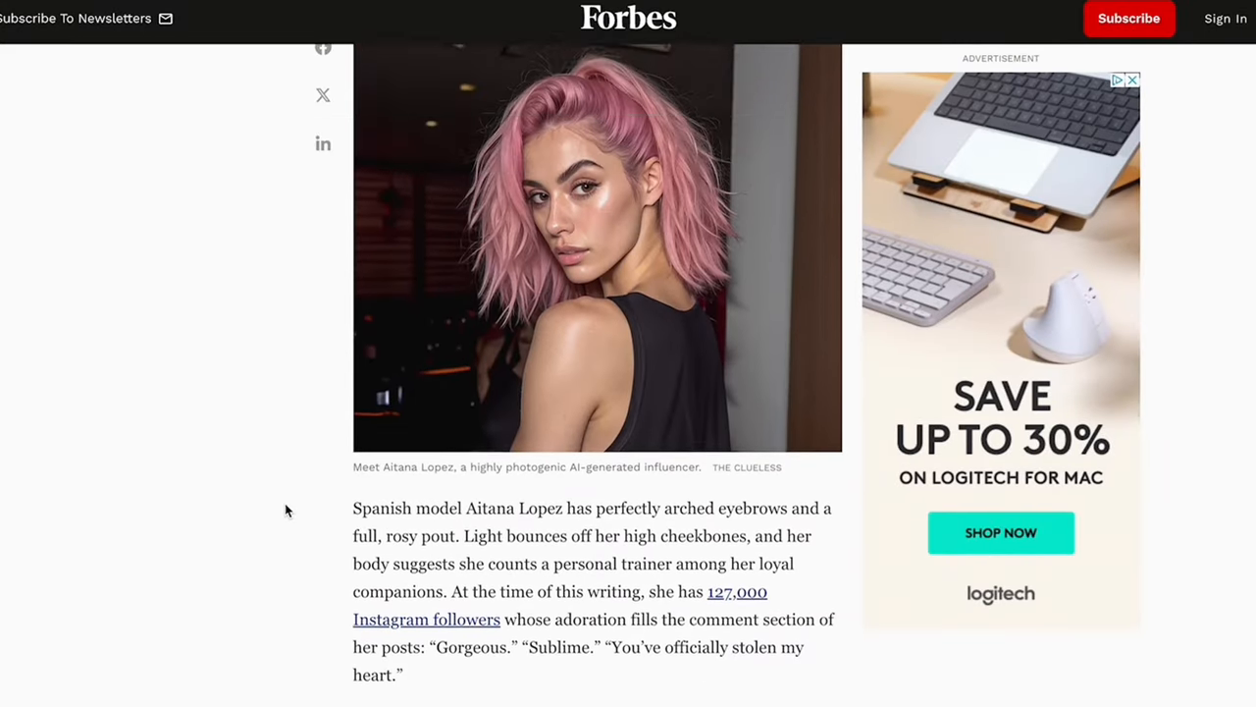
pyautogui.scroll(3)
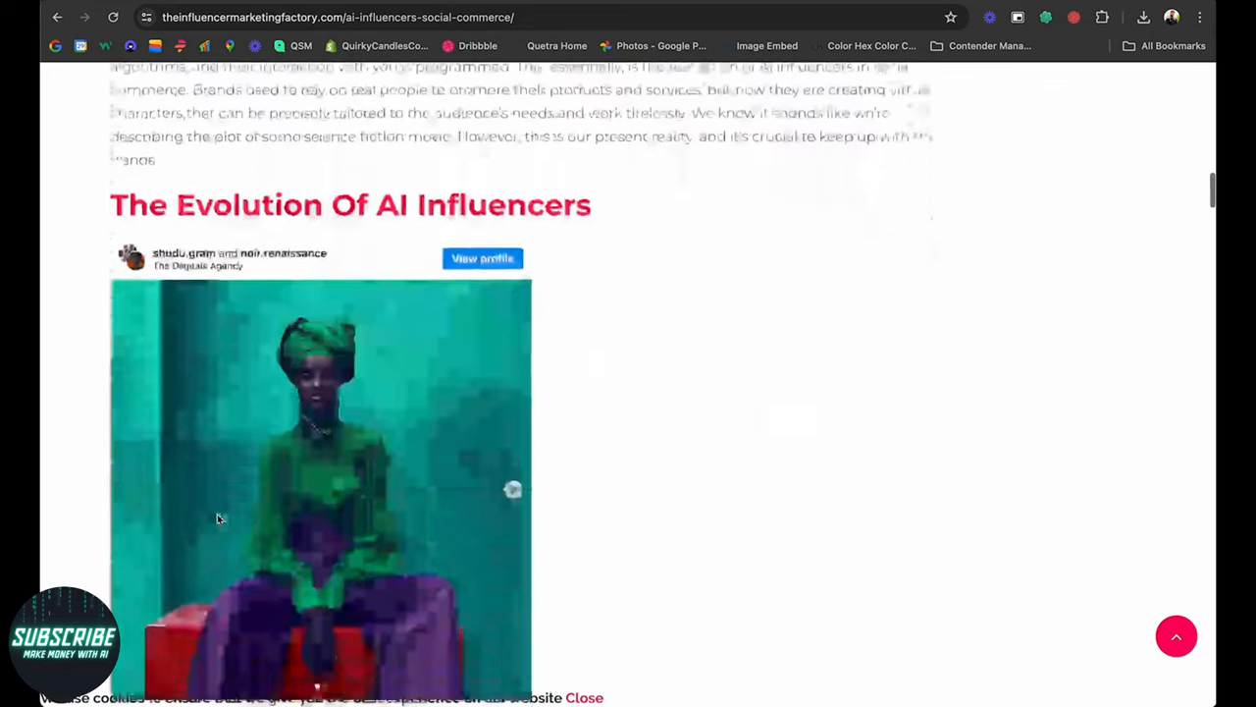
pyautogui.scroll(-3)
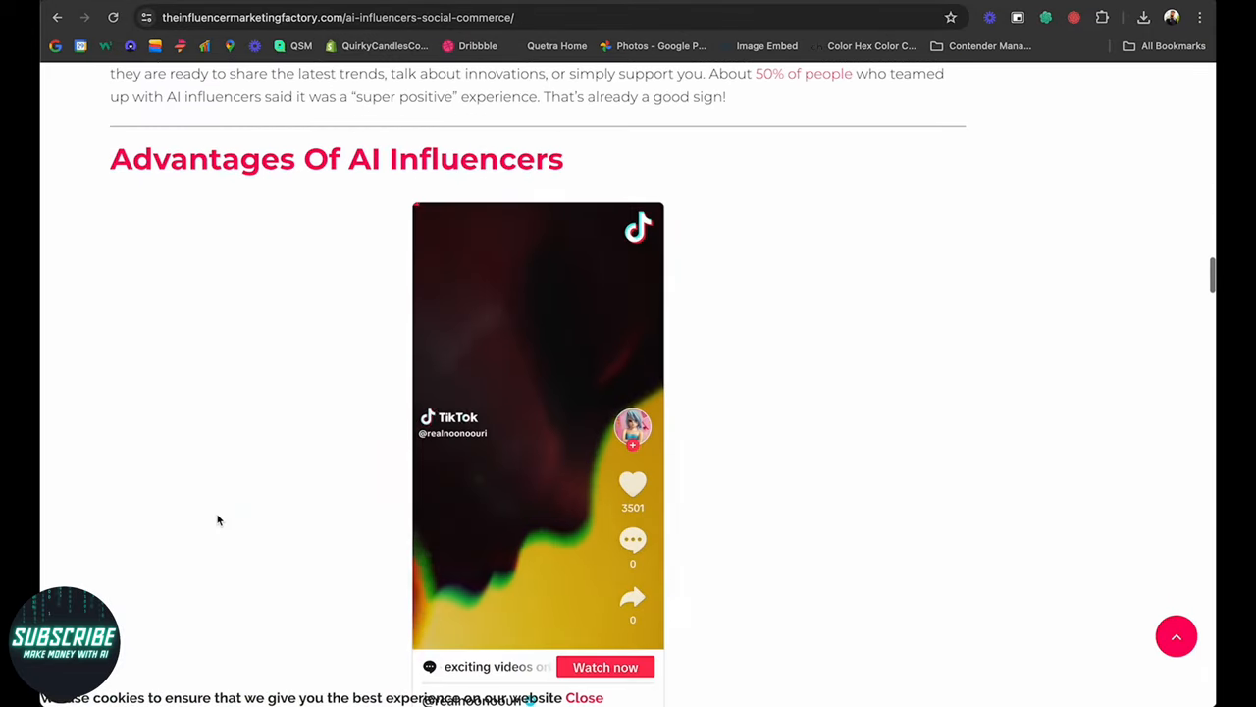
pyautogui.scroll(-3)
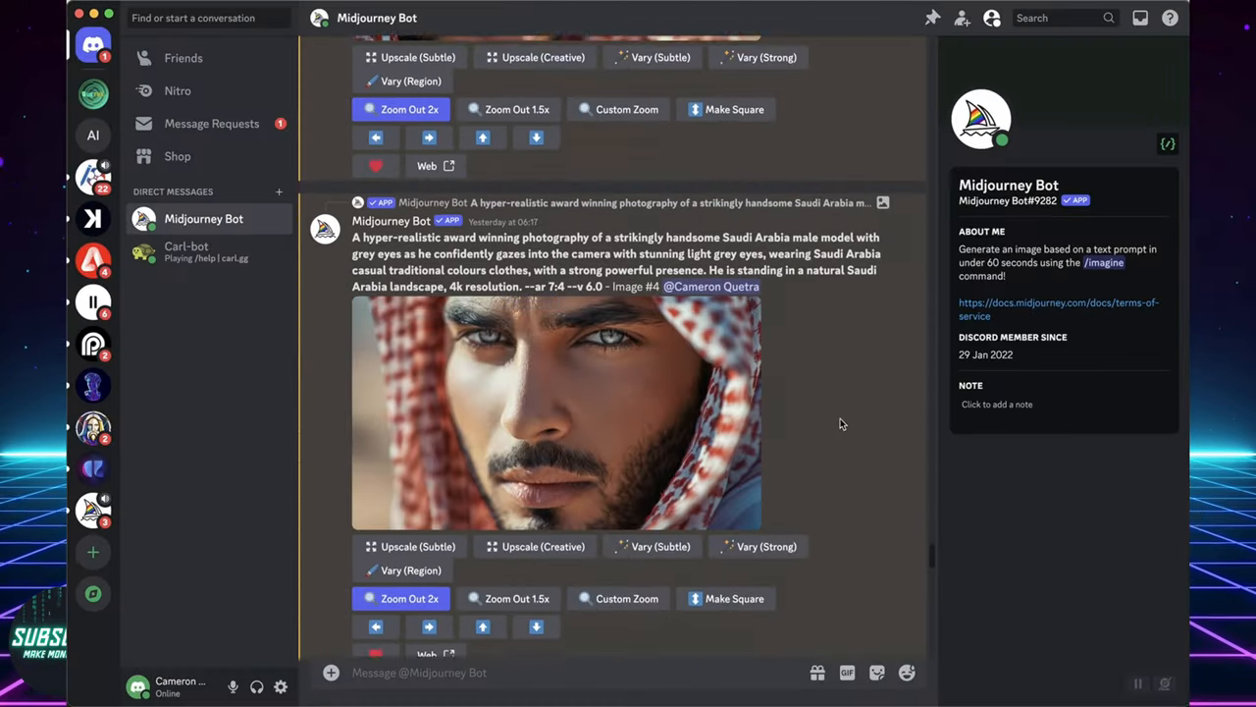
pyautogui.click(555, 412)
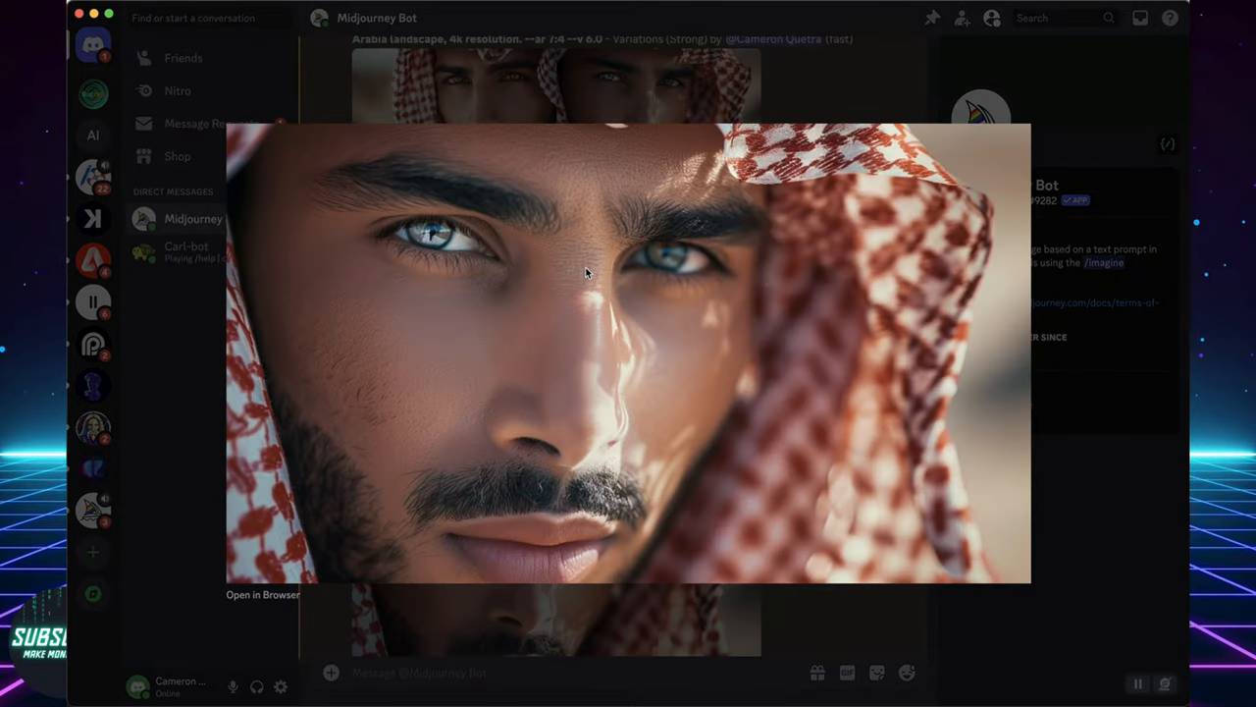
pyautogui.moveTo(633, 87)
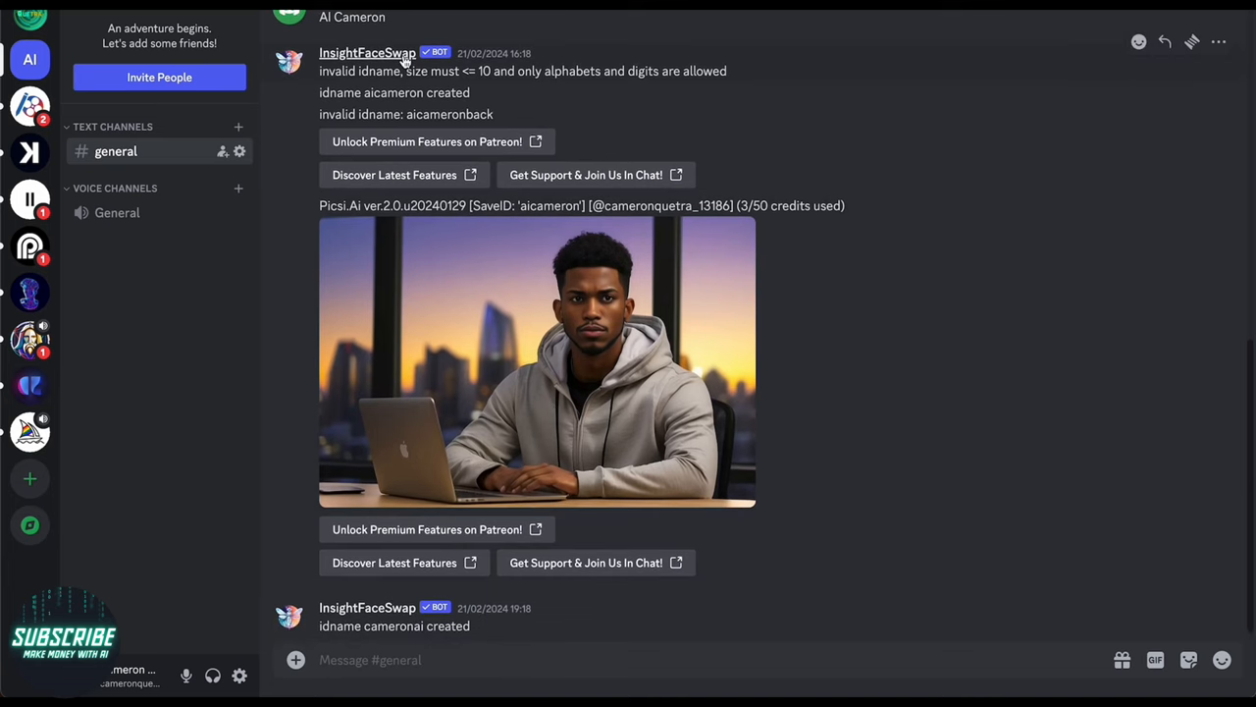
pyautogui.write('/')
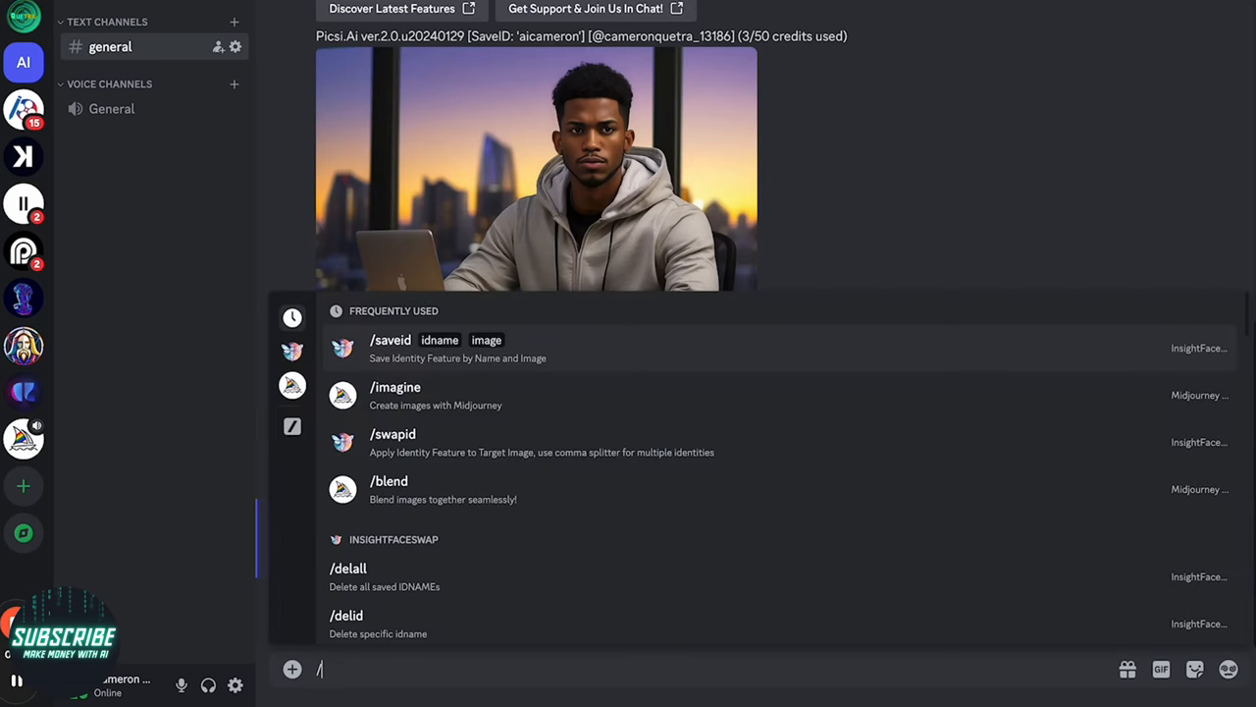
pyautogui.write('id')
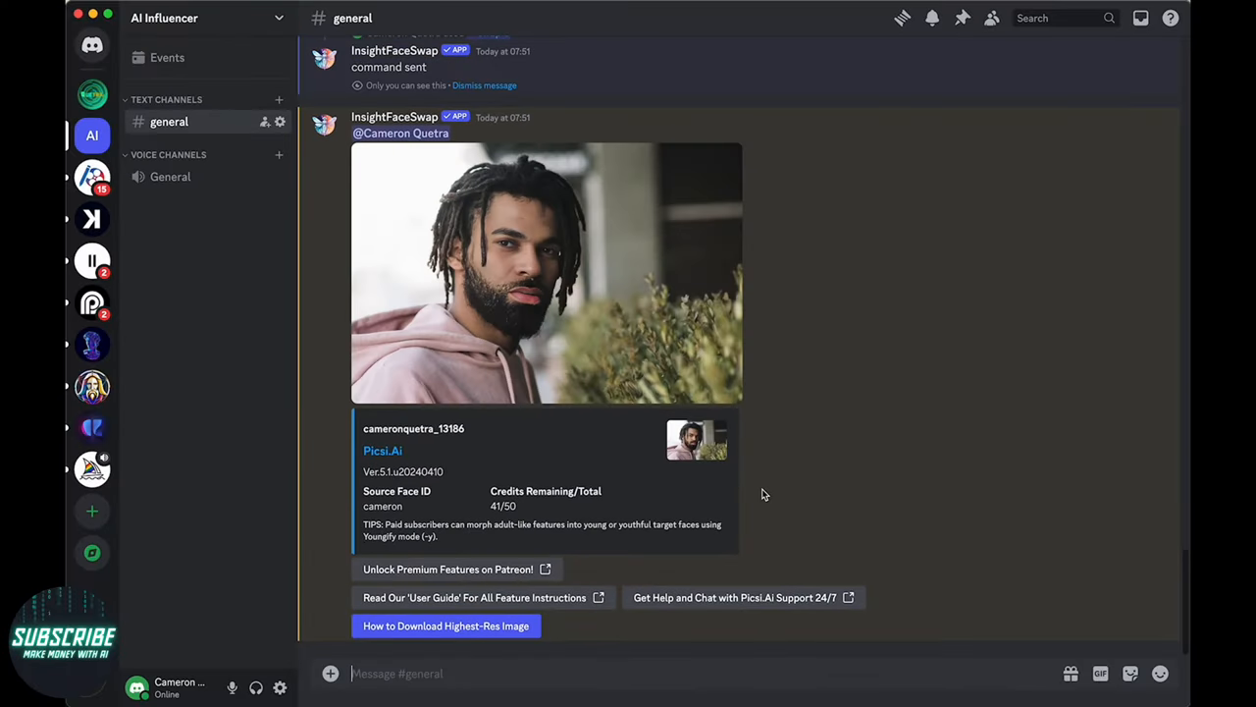
# Step: Start adding the Midjourney Bot from its profile via Add App and open the server dropdown
pyautogui.click(547, 273)
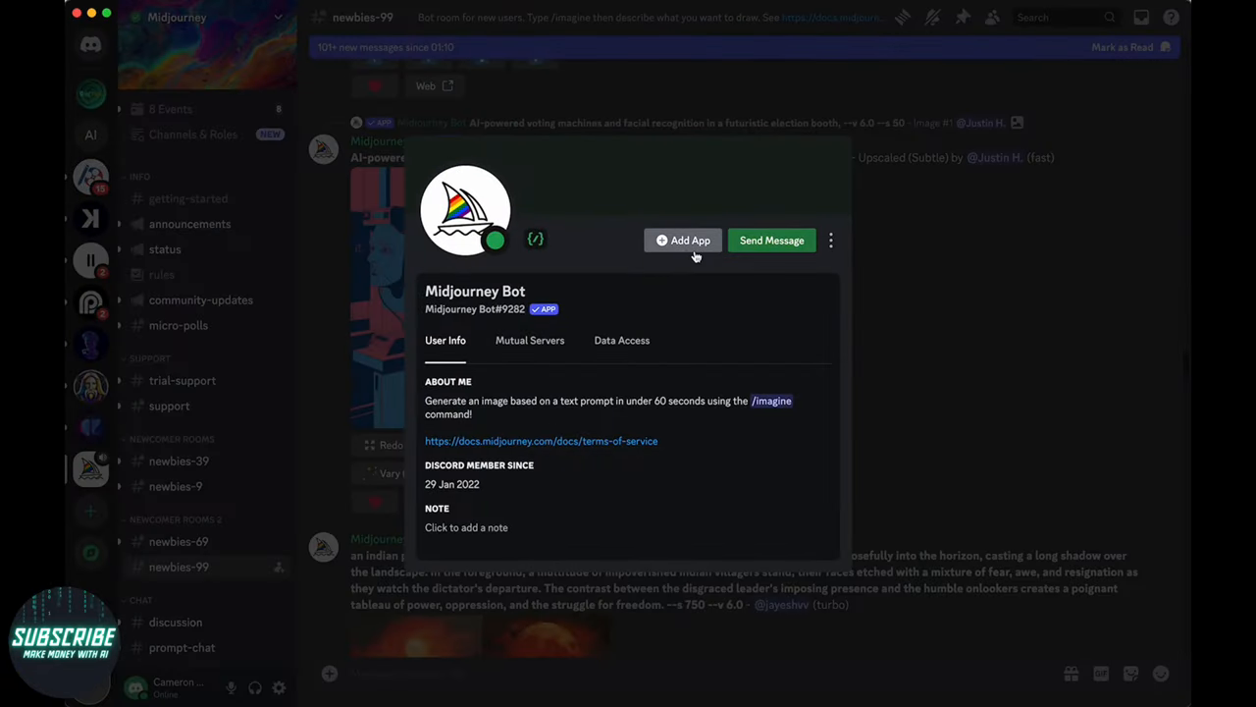
pyautogui.click(682, 239)
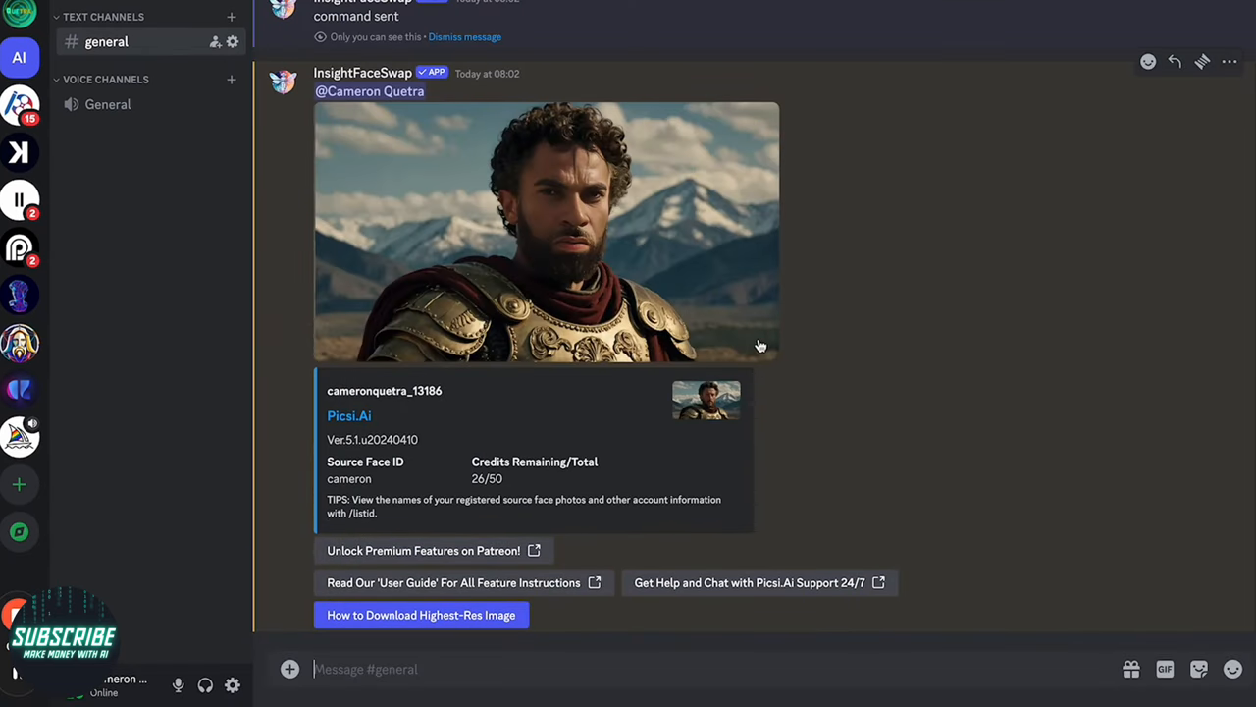
pyautogui.click(546, 233)
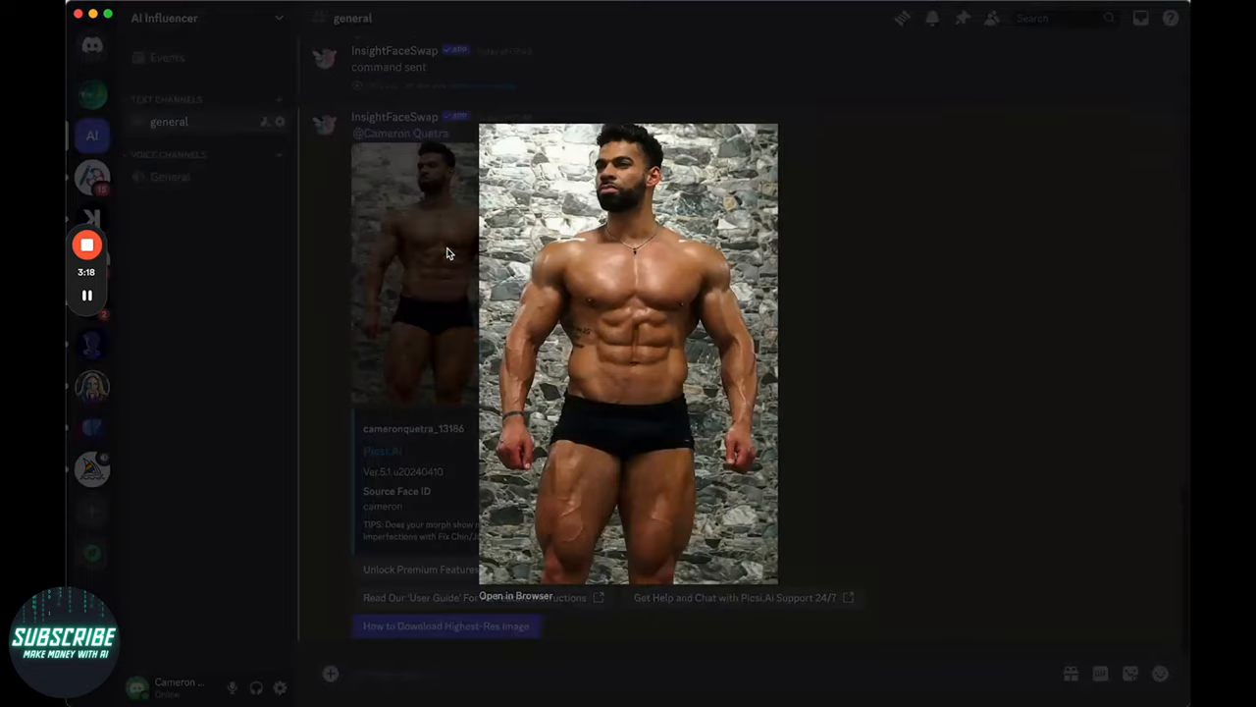
pyautogui.moveTo(893, 303)
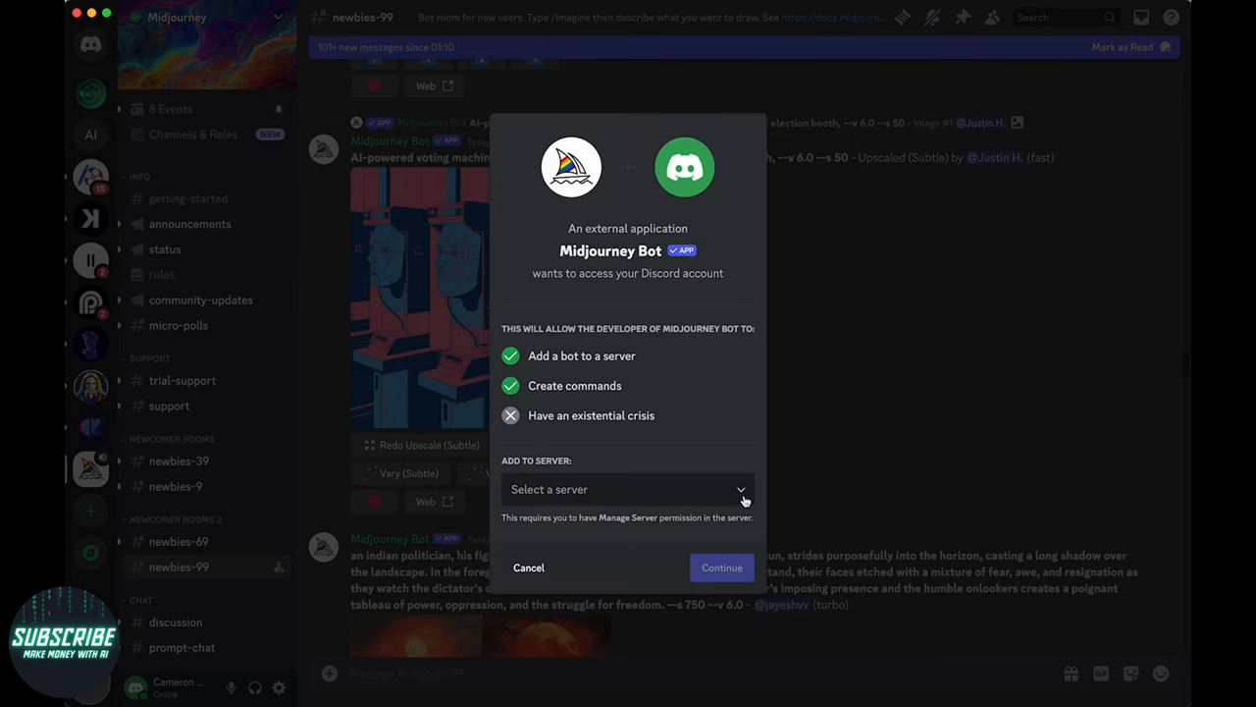
pyautogui.click(627, 489)
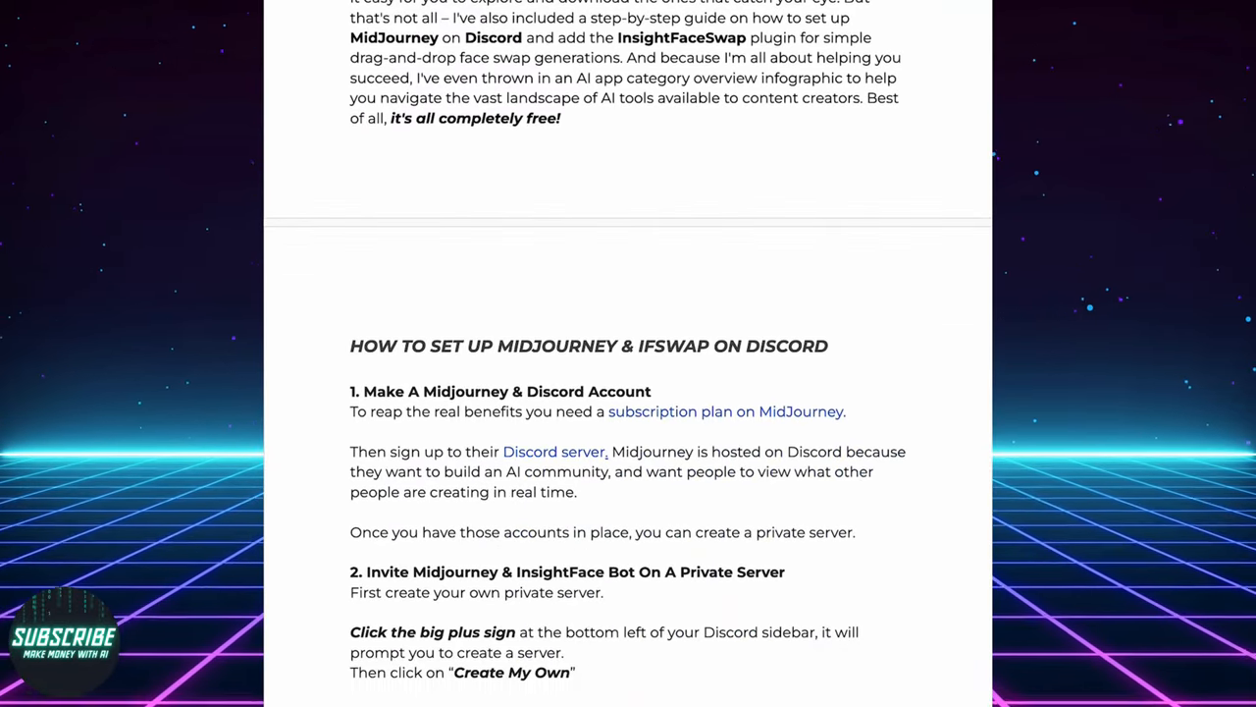
pyautogui.scroll(-3)
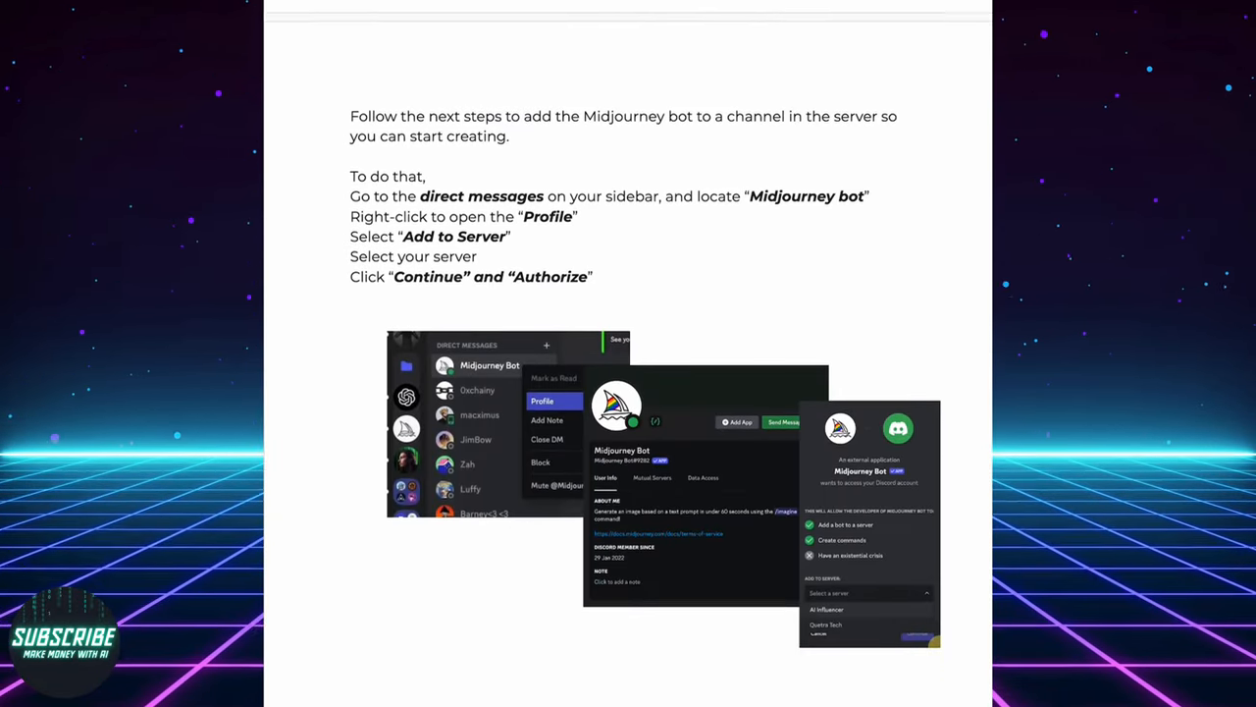
pyautogui.scroll(-3)
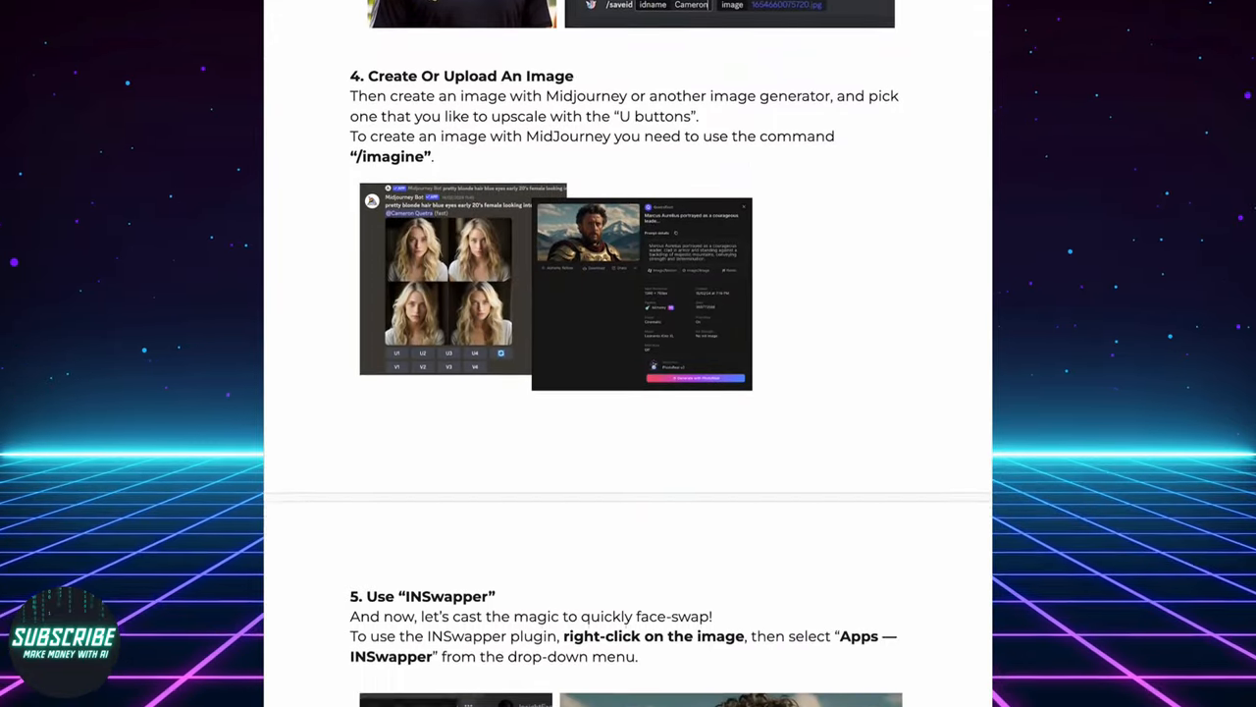
pyautogui.scroll(-3)
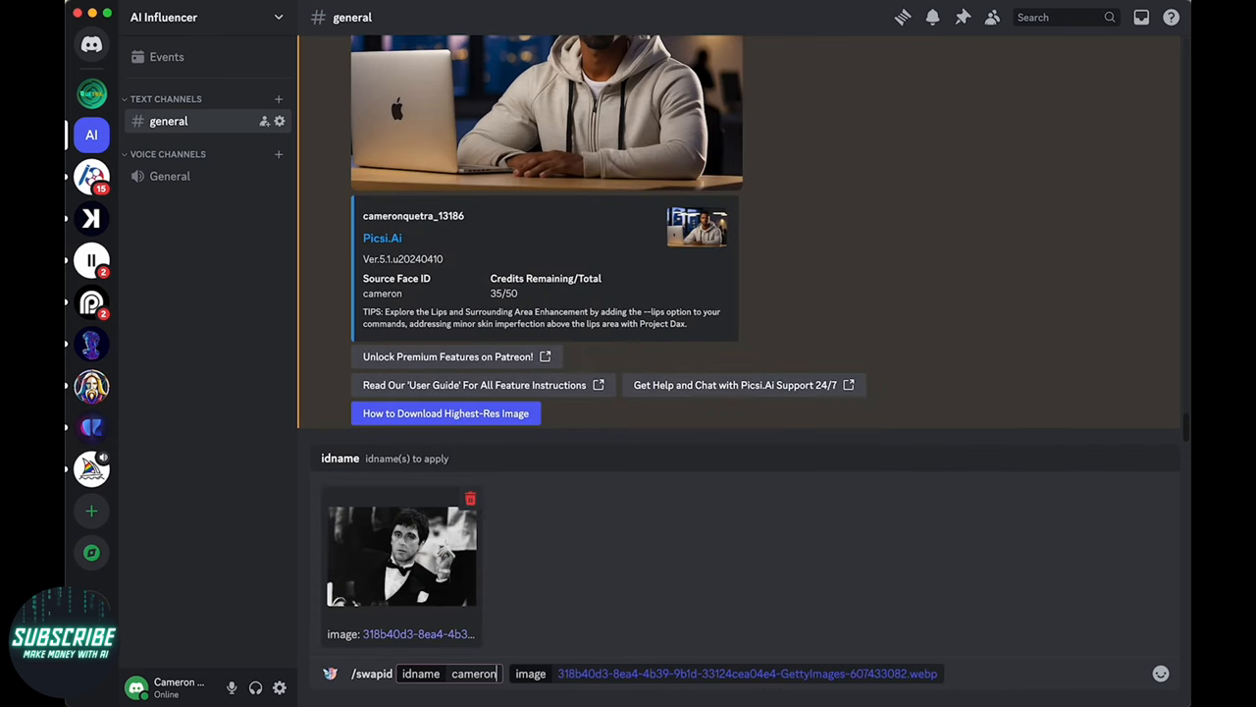
# Step: Send the /swapid command for the tuxedo photo and view the returned portrait
pyautogui.press('Return')
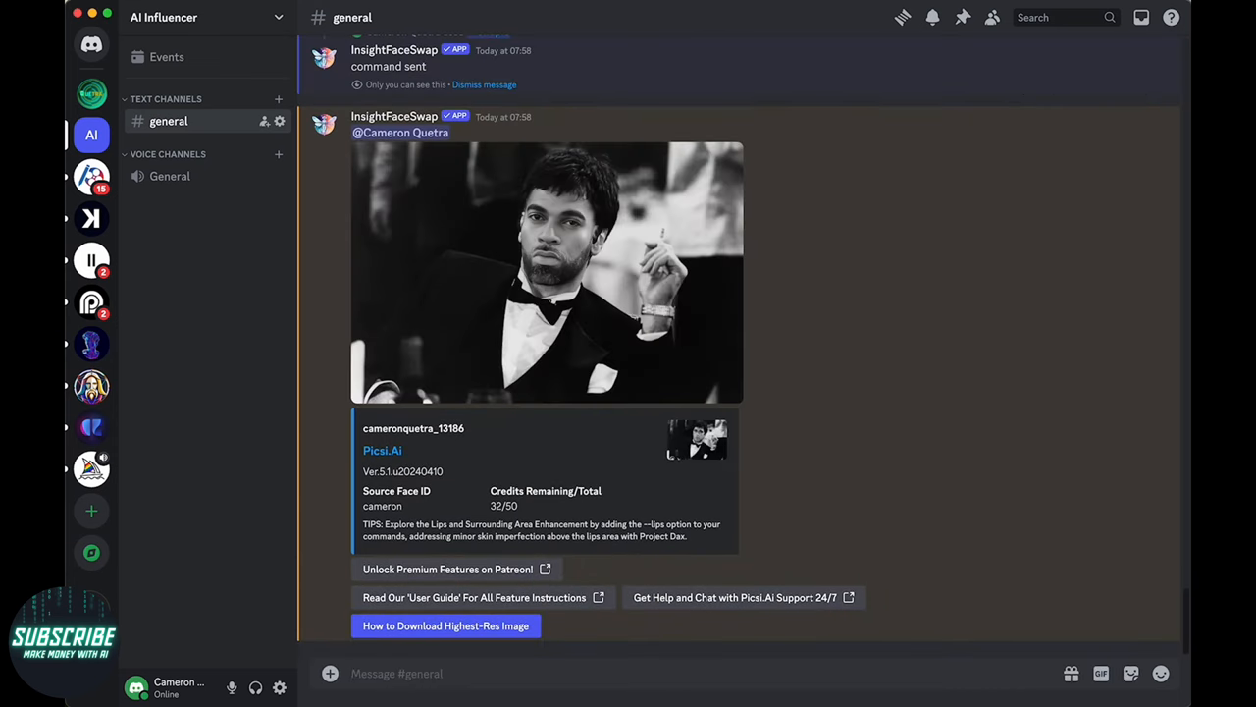
pyautogui.click(547, 273)
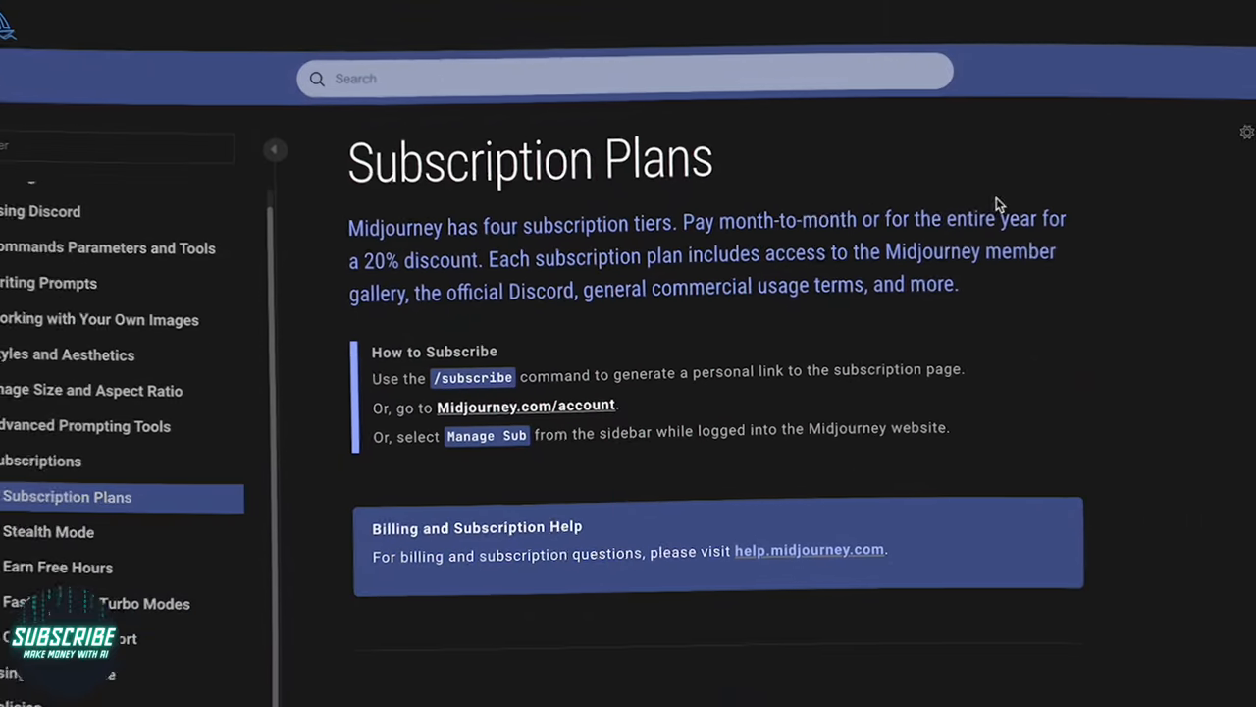
pyautogui.scroll(-3)
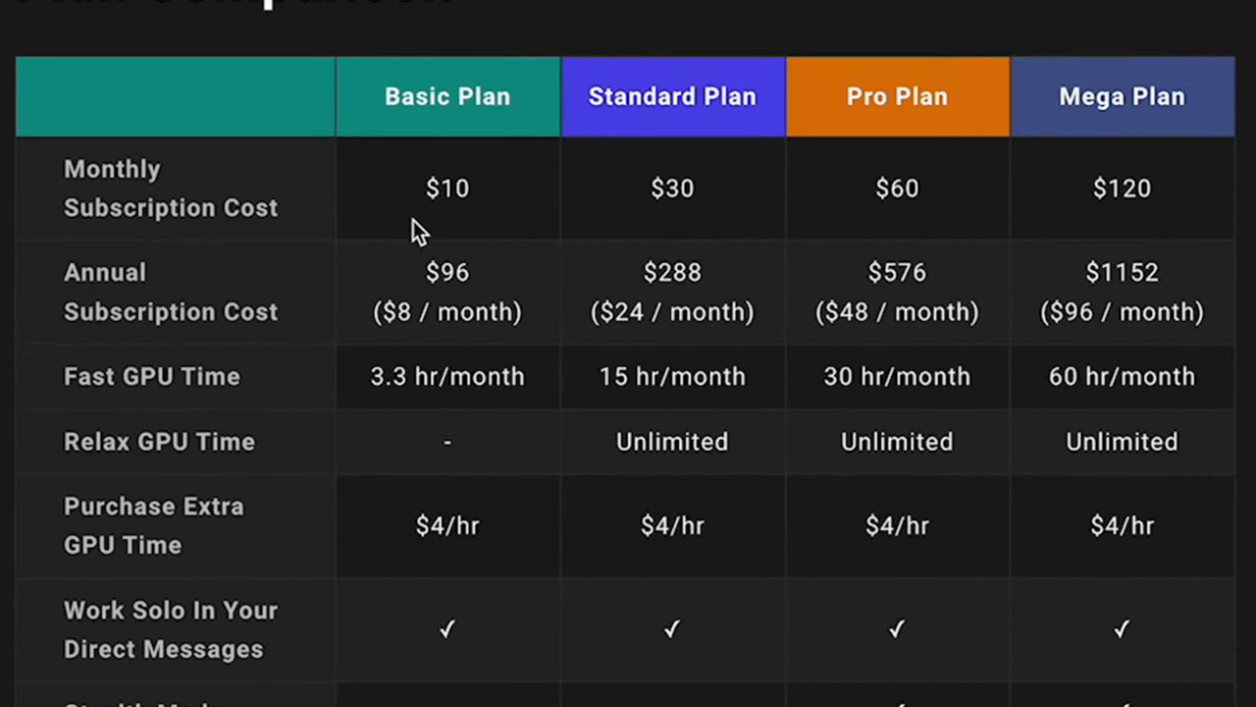
pyautogui.doubleClick(447, 187)
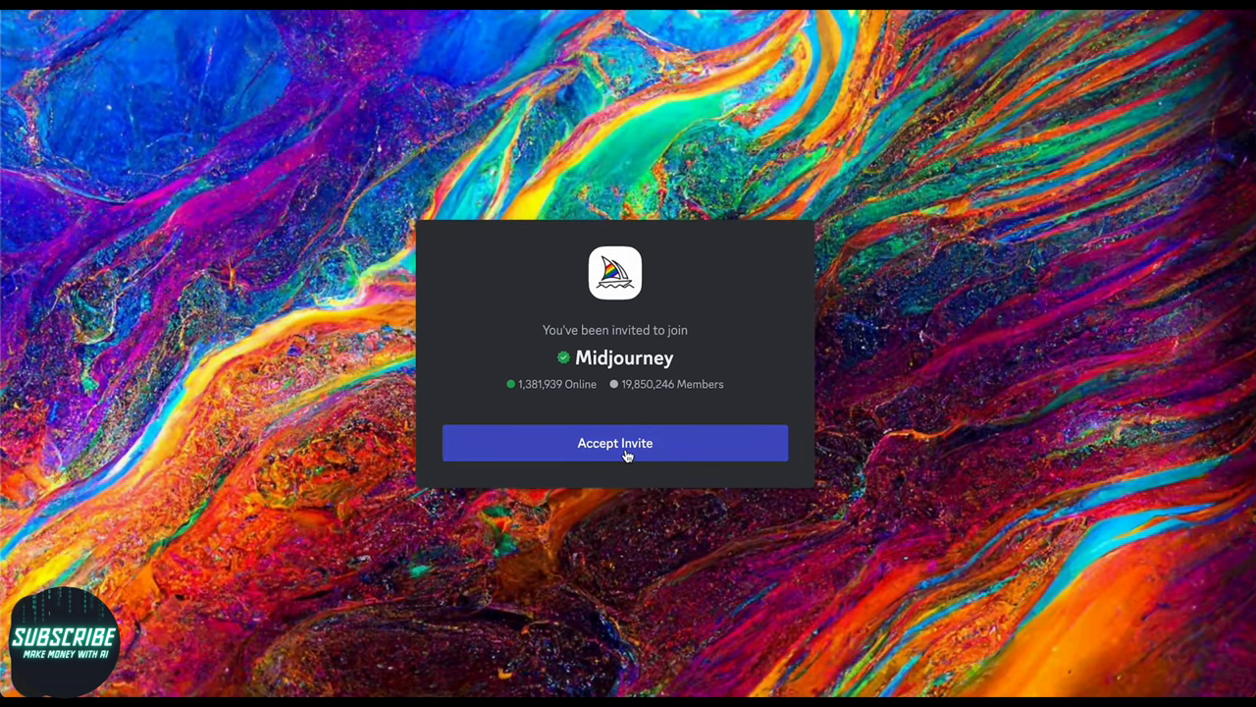
# Step: Join the Midjourney server, then create a friends server named 'Face Swap'
pyautogui.click(615, 443)
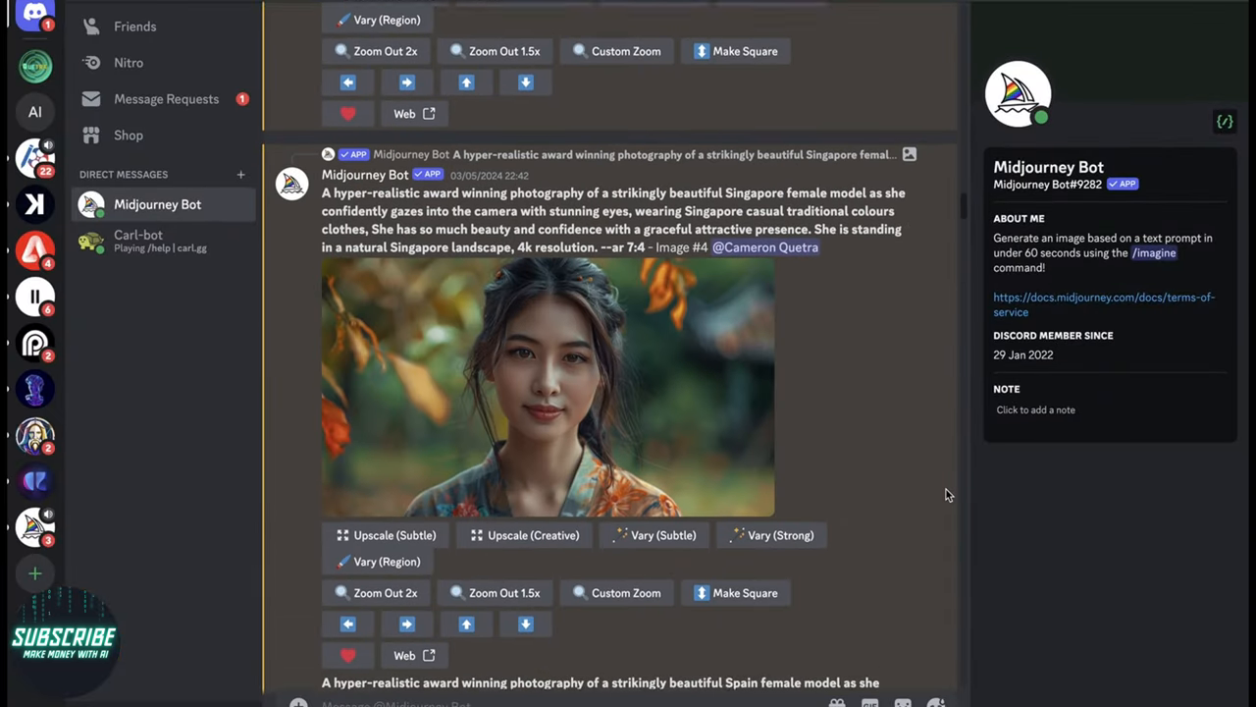
pyautogui.click(548, 388)
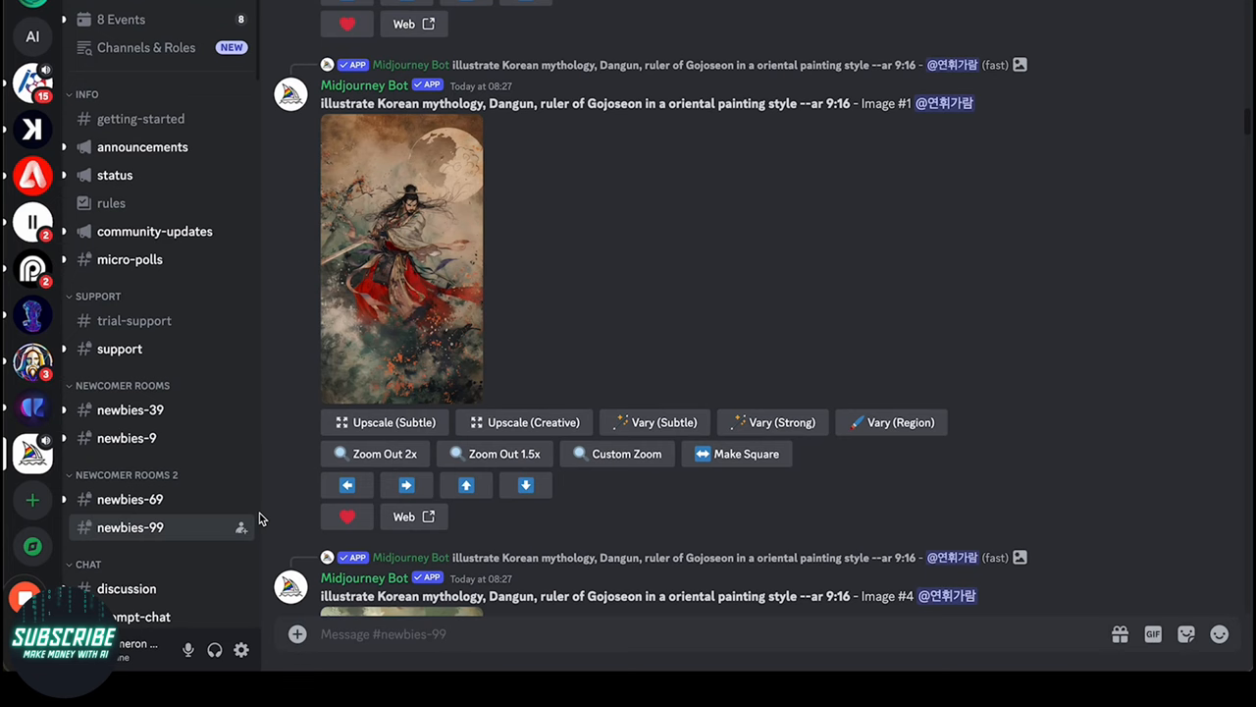
pyautogui.moveTo(32, 500)
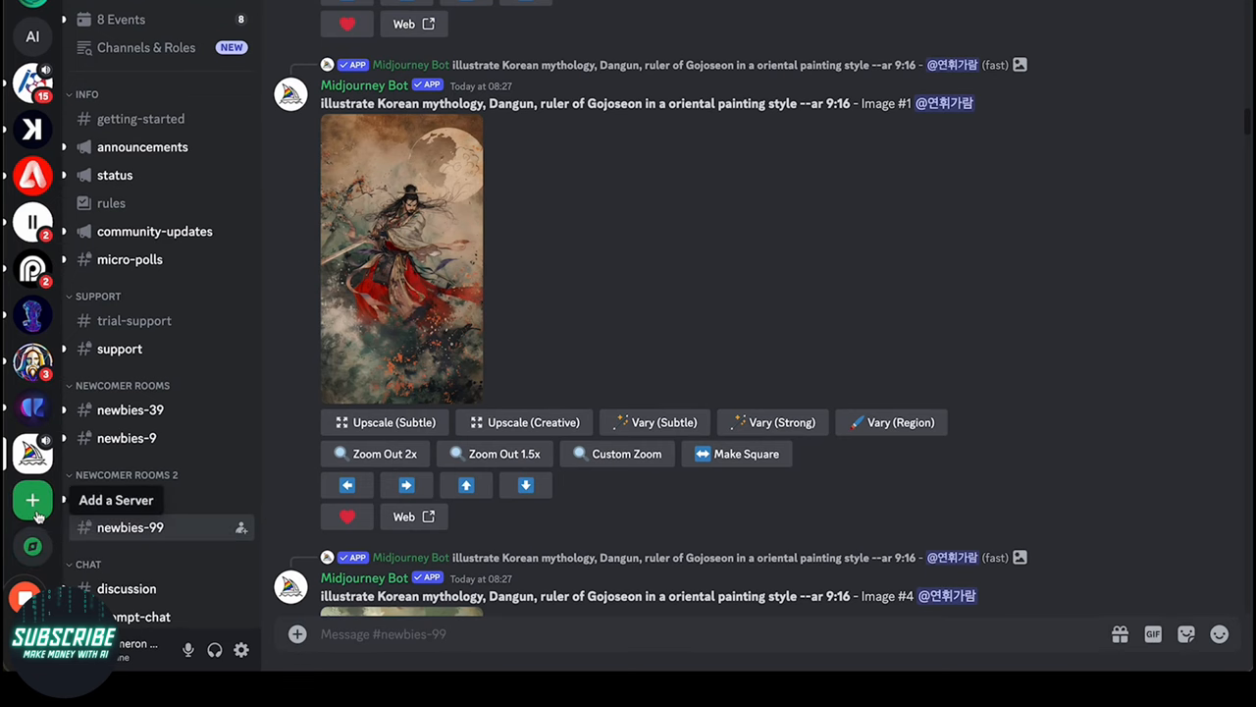
pyautogui.click(32, 500)
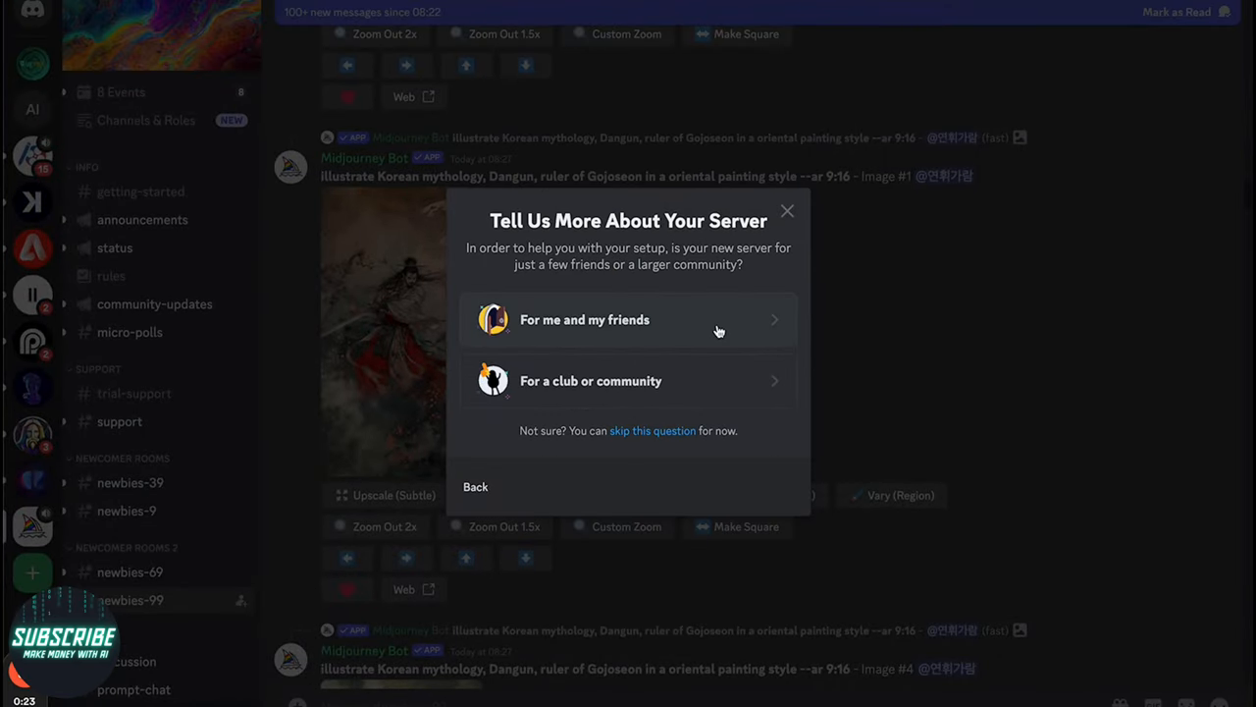
pyautogui.click(628, 319)
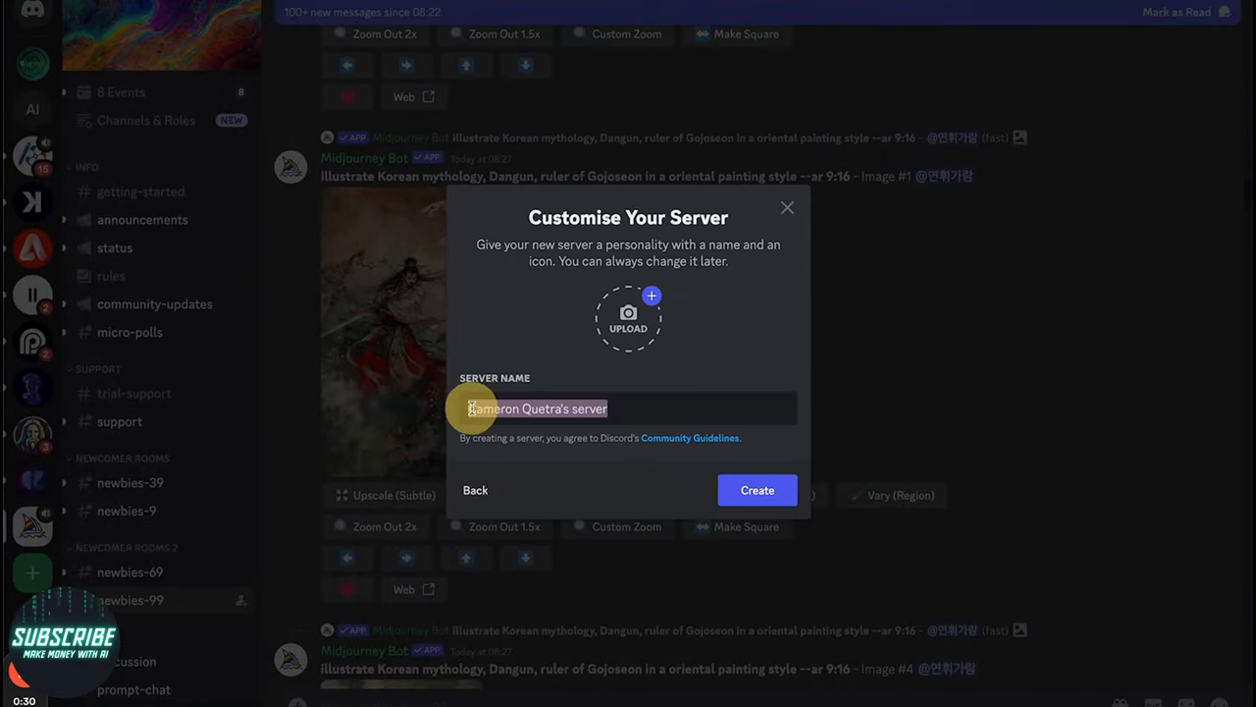
pyautogui.write('Face Swap')
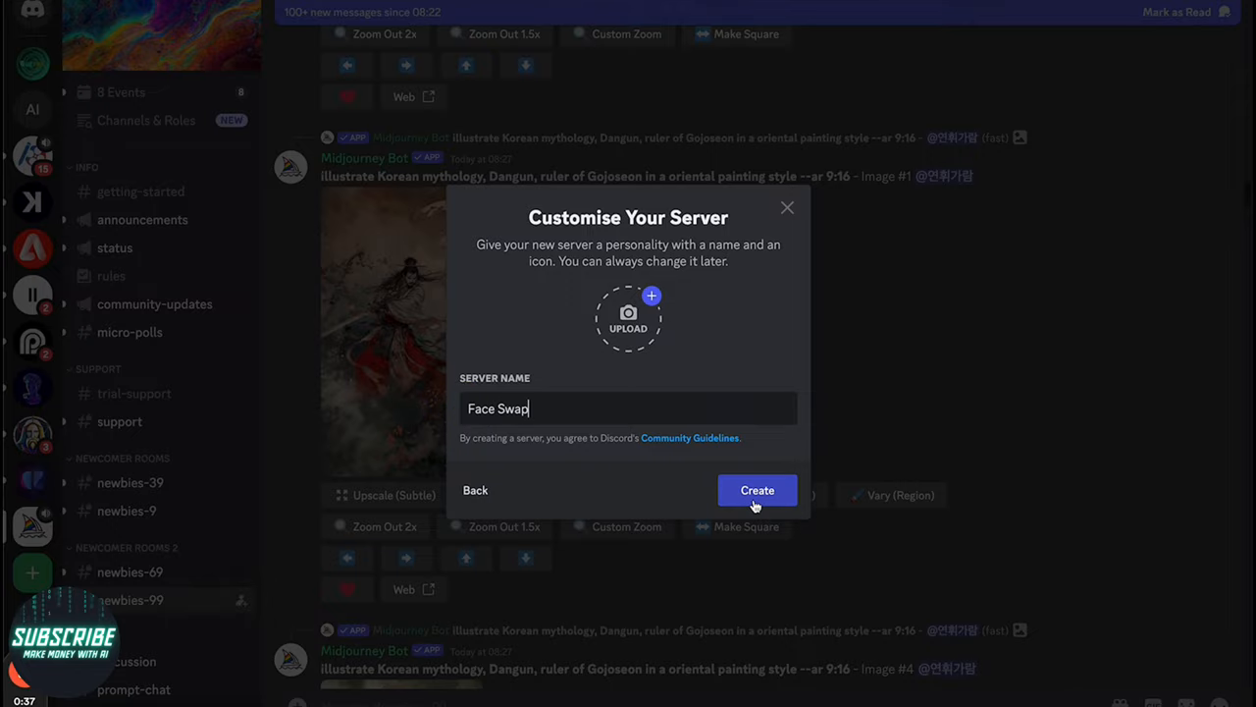
pyautogui.click(757, 490)
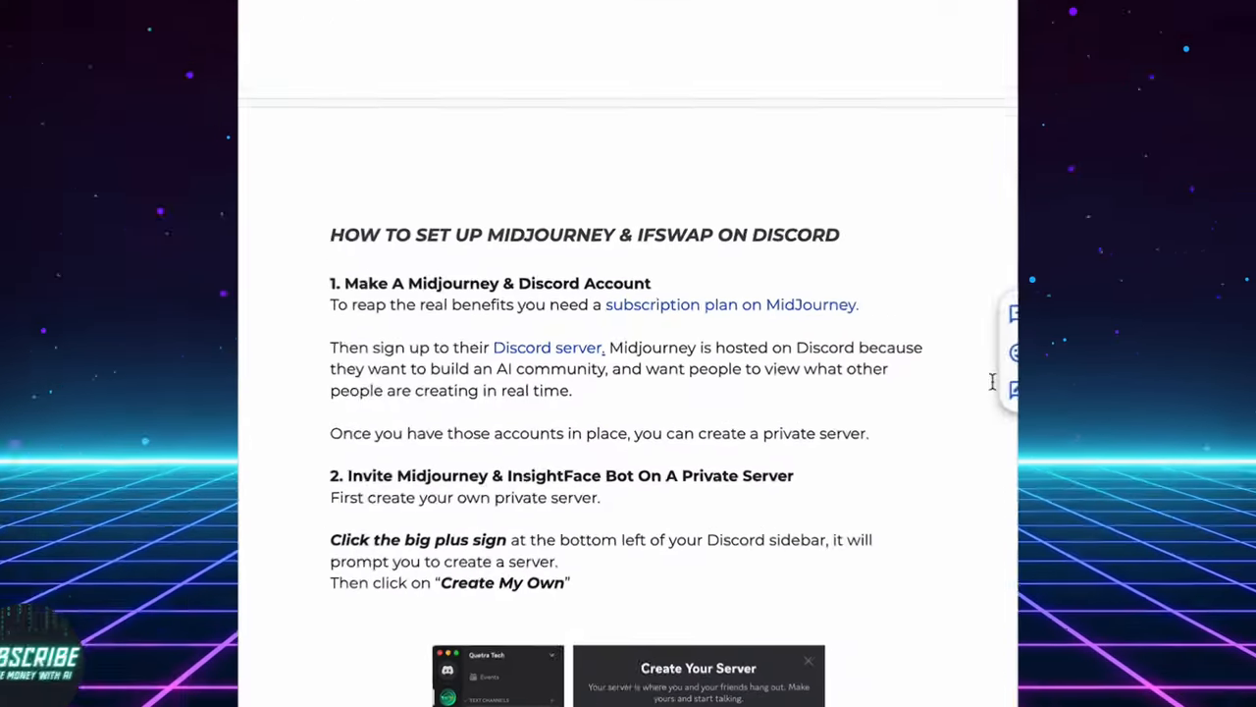
# Step: Authorize the InsightFace bot into the AI Influencer server through the guide's invite link
pyautogui.scroll(-3)
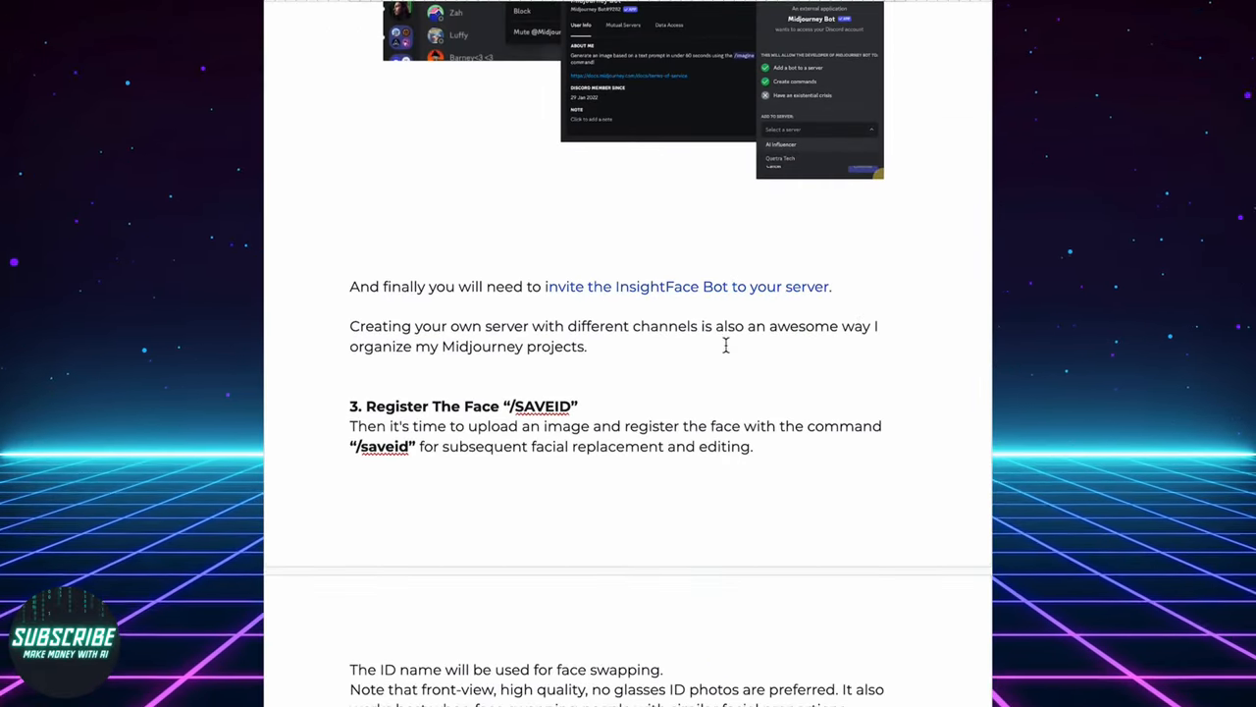
pyautogui.click(686, 286)
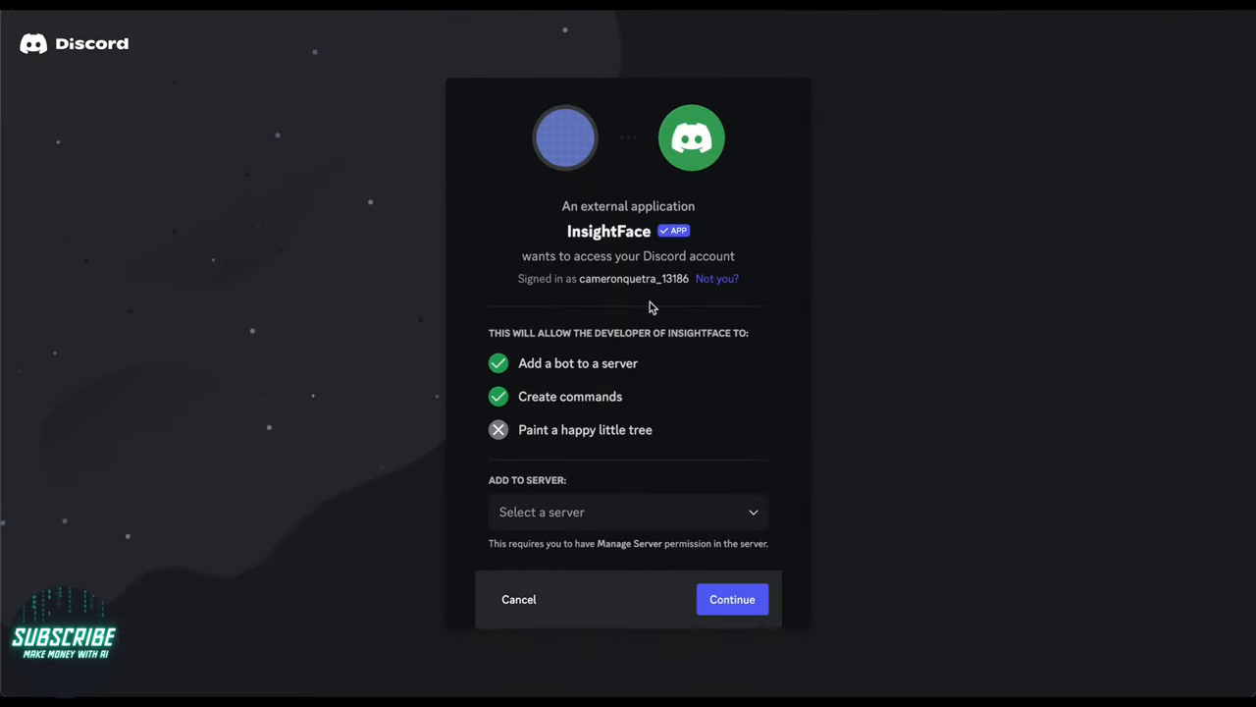
pyautogui.click(628, 512)
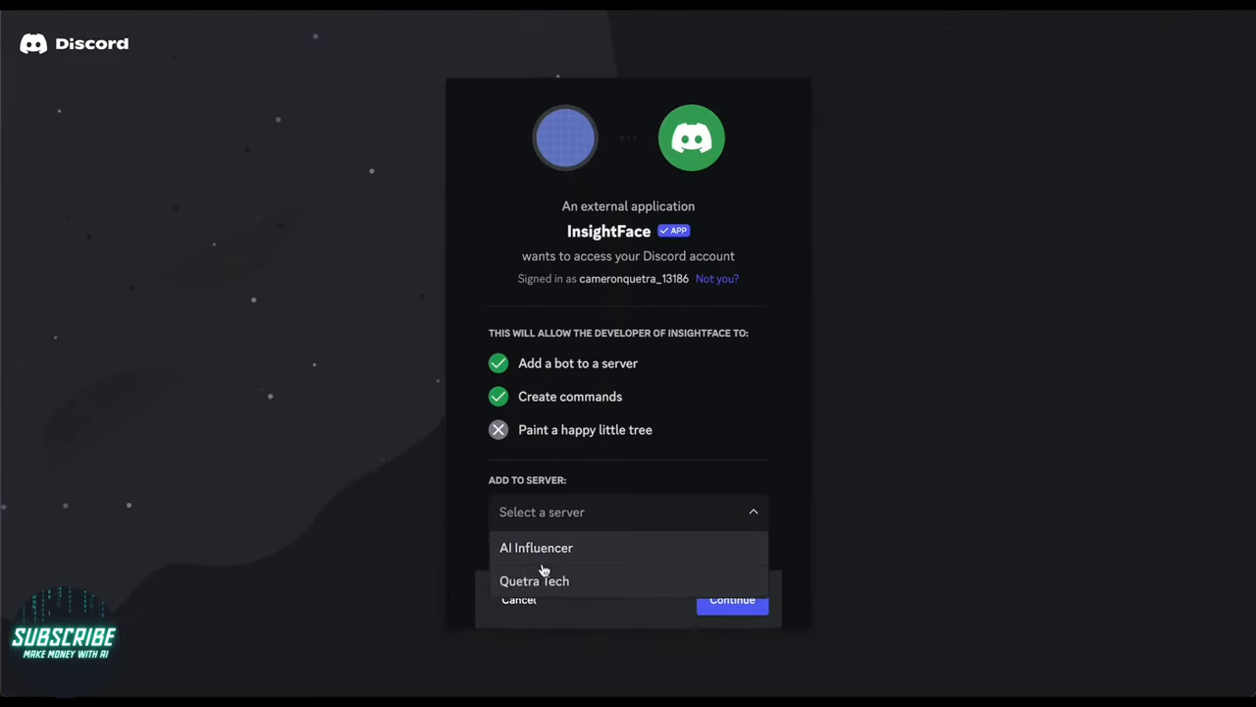
pyautogui.click(536, 547)
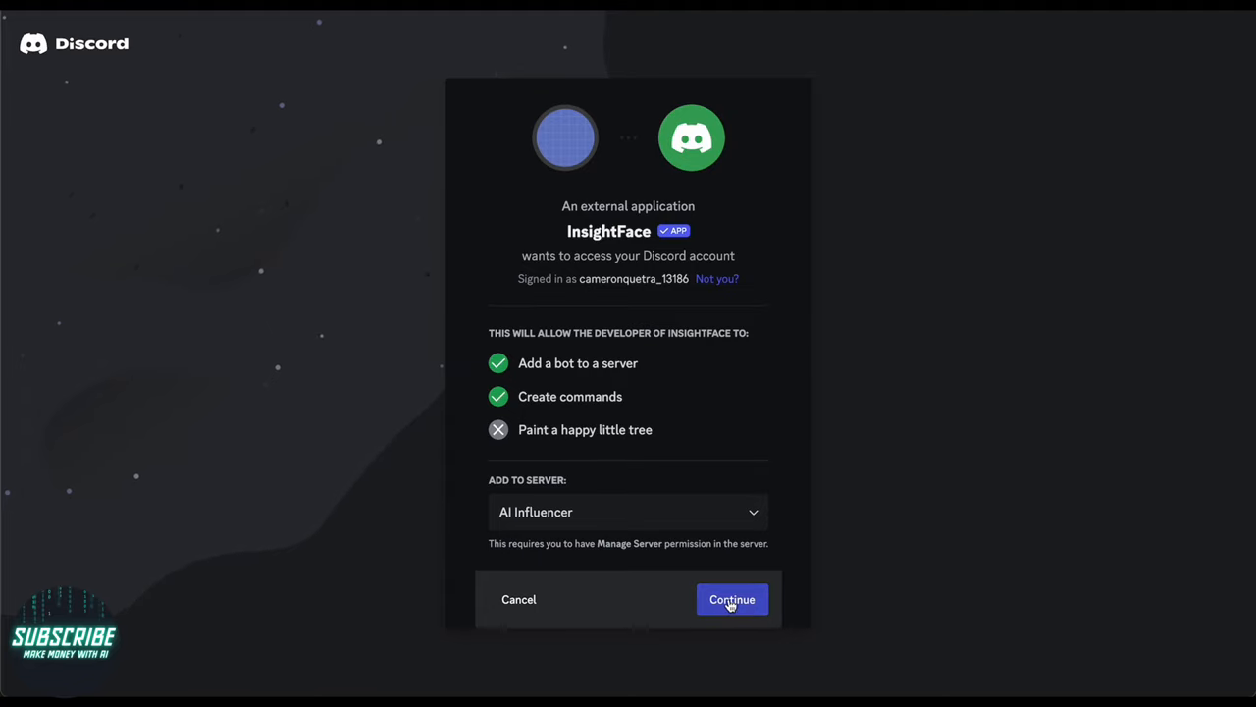
pyautogui.click(732, 599)
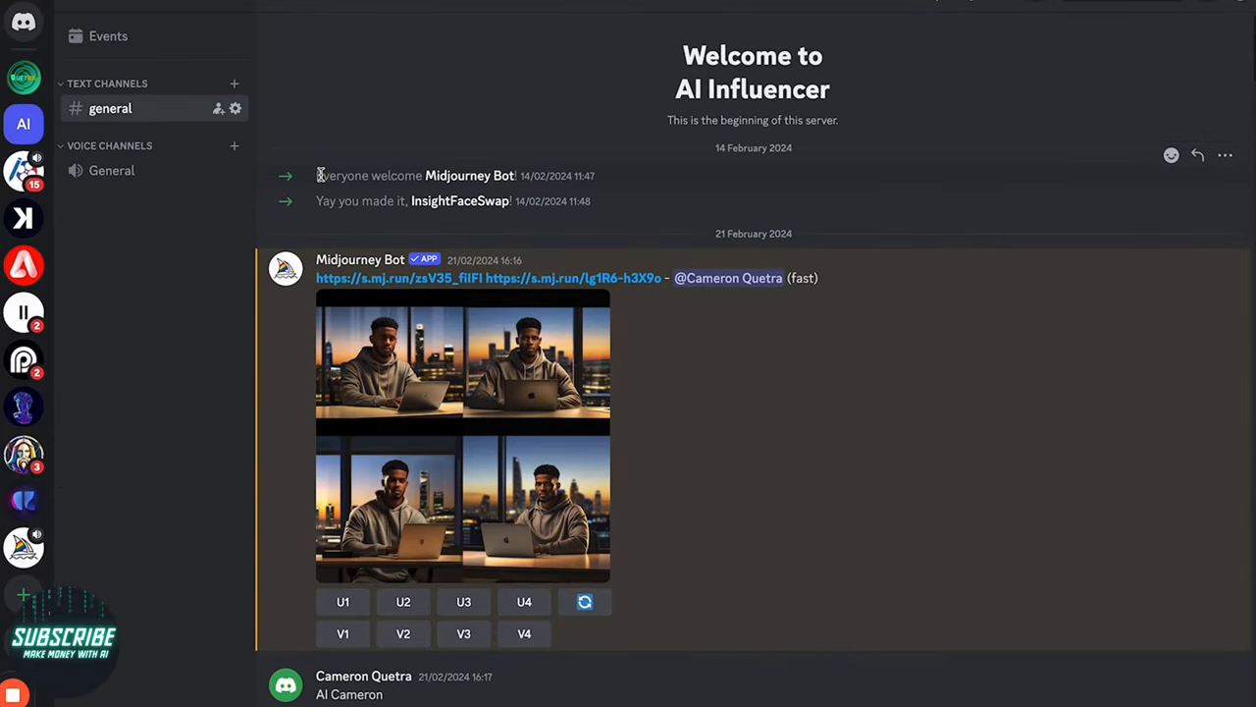
# Step: Enter the /id command in #general with the face ID name 'Cameron'
pyautogui.scroll(-3)
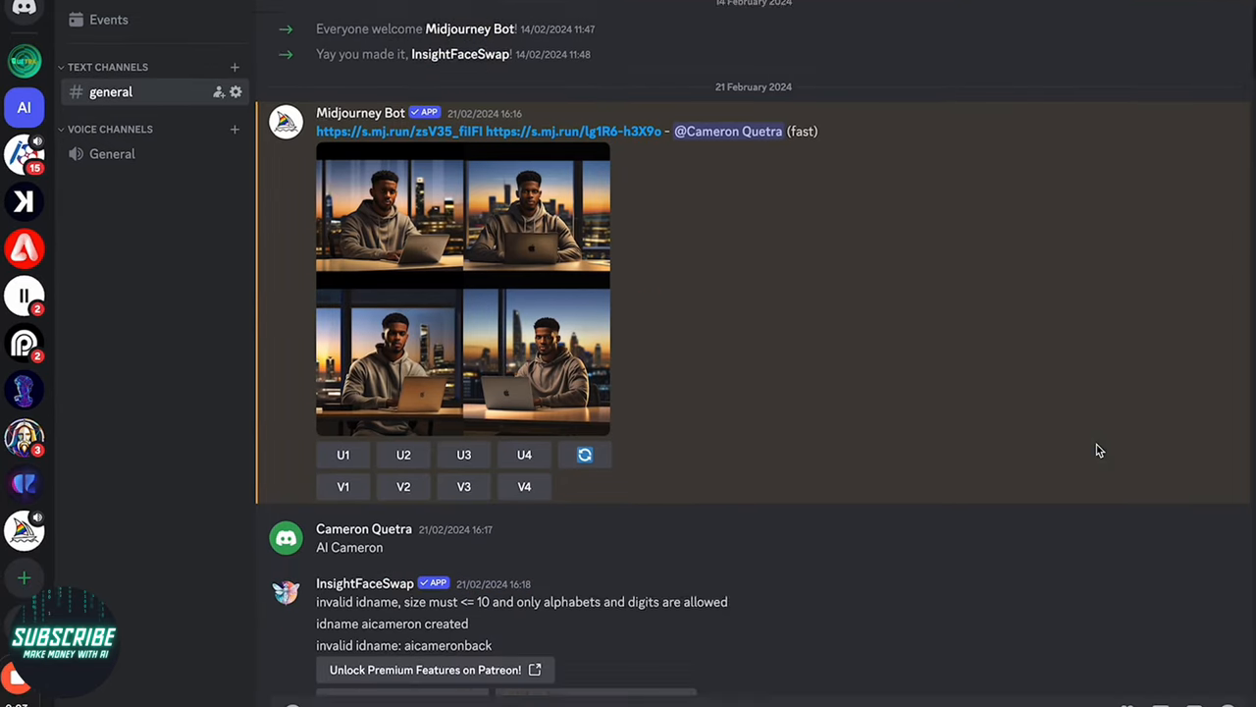
pyautogui.scroll(-3)
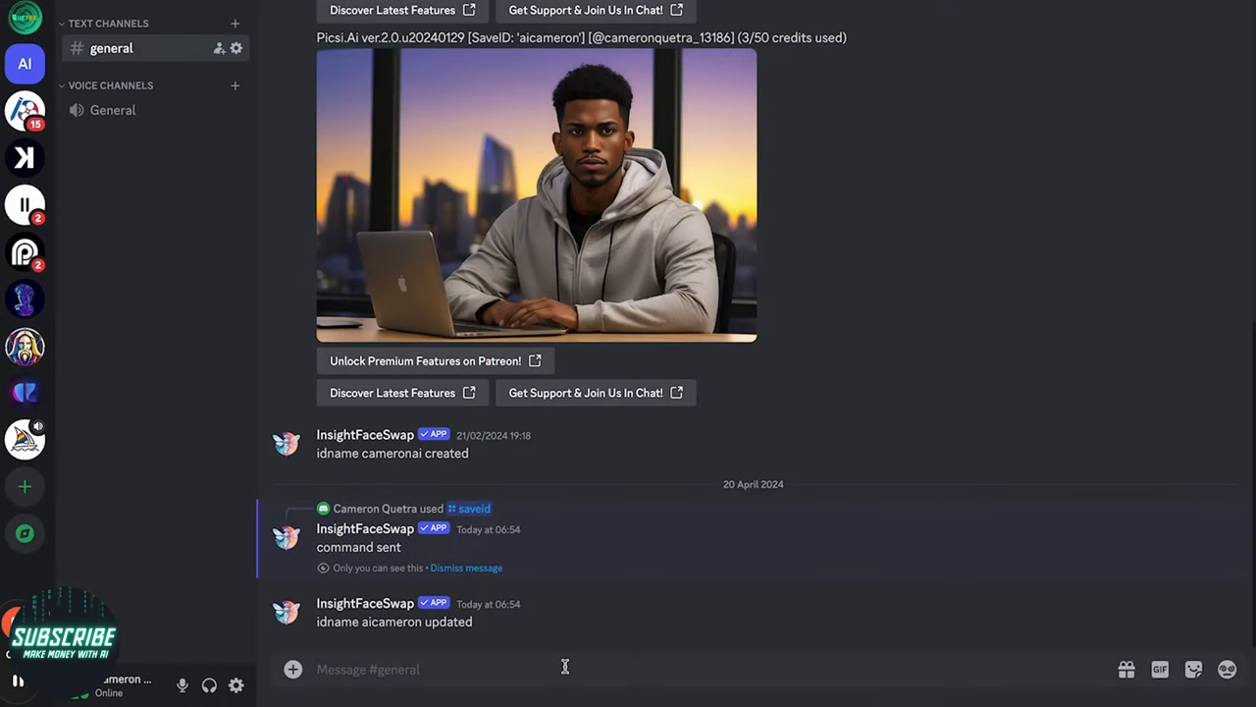
pyautogui.write('/id')
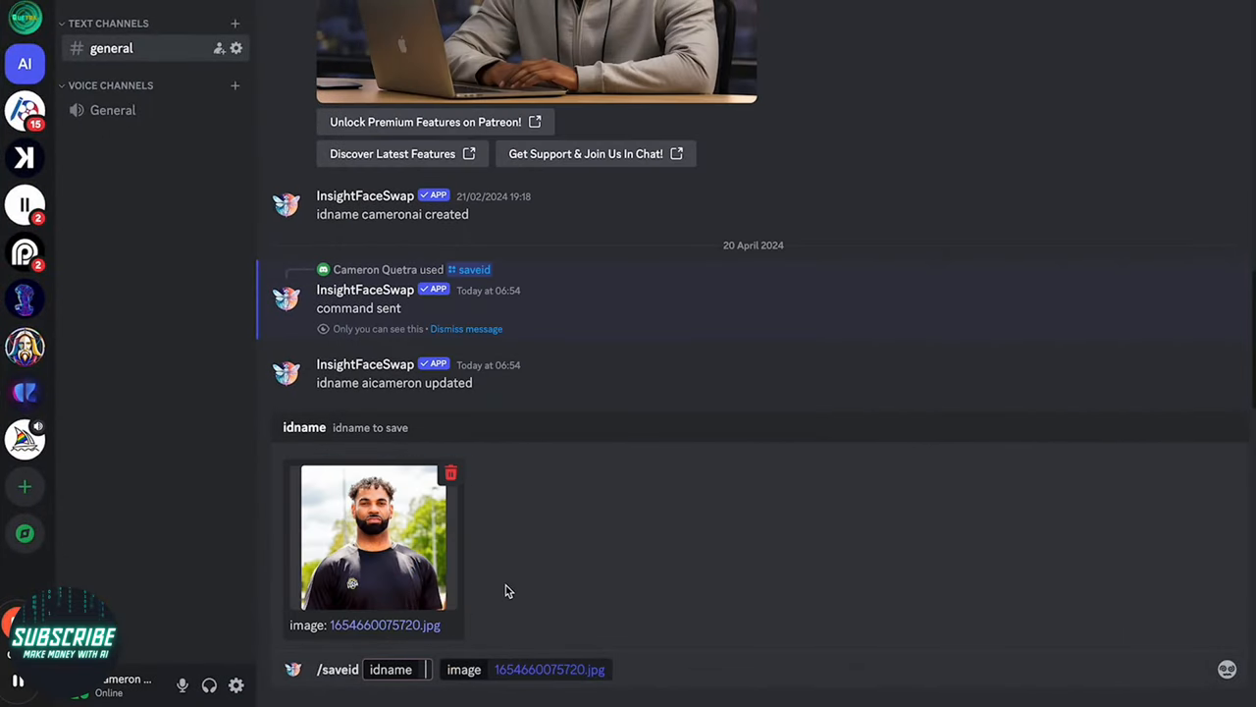
pyautogui.write('Came')
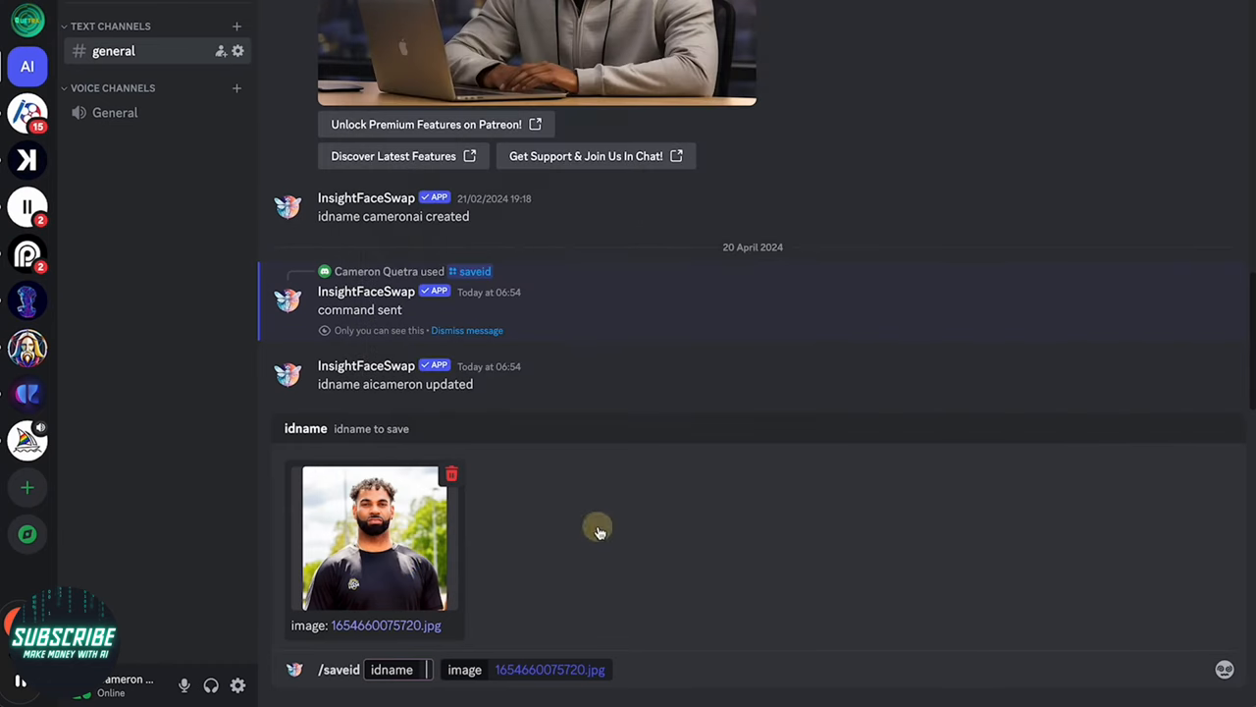
pyautogui.write('Cameron')
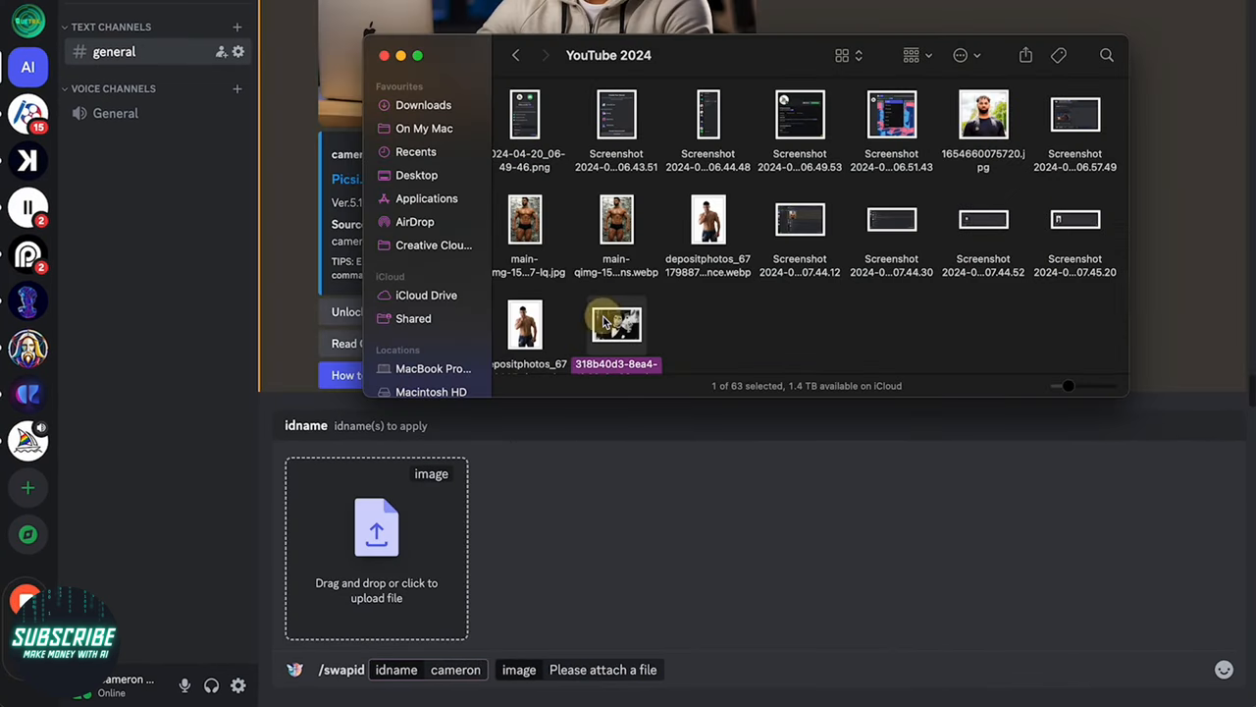
# Step: Attach the target image to /swapid and send it, then type /swap to browse commands
pyautogui.click(615, 324)
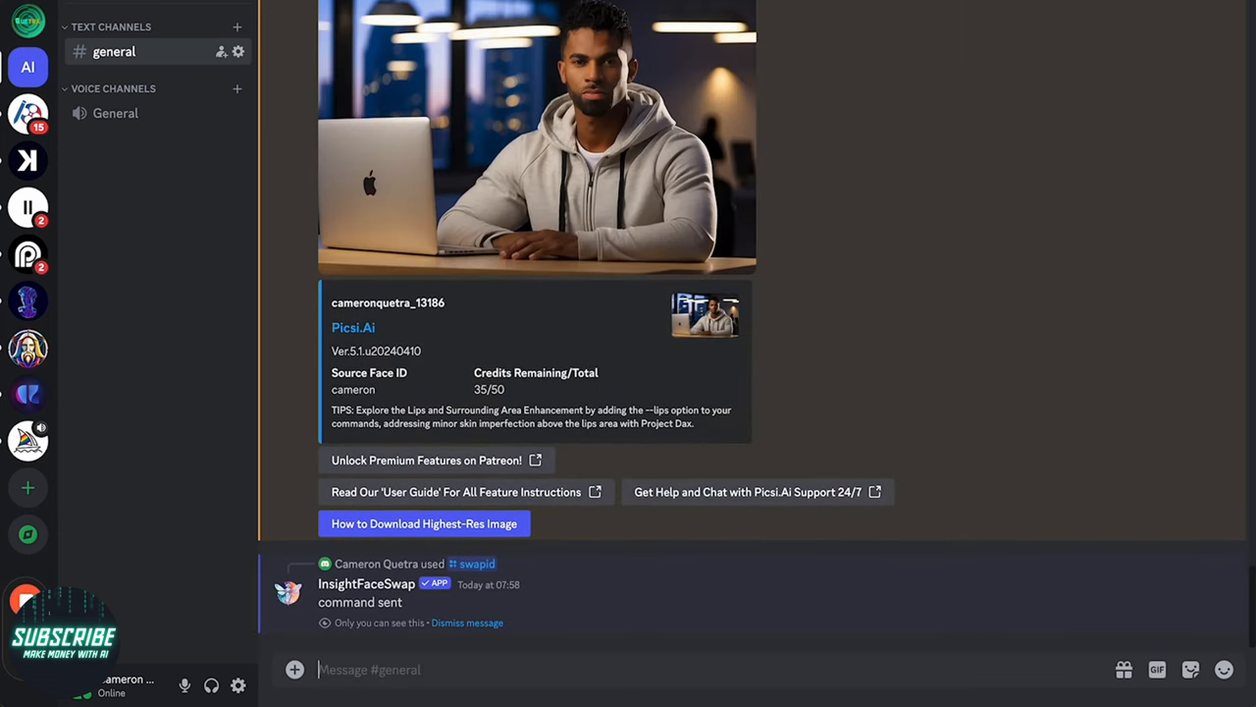
pyautogui.write('/swap')
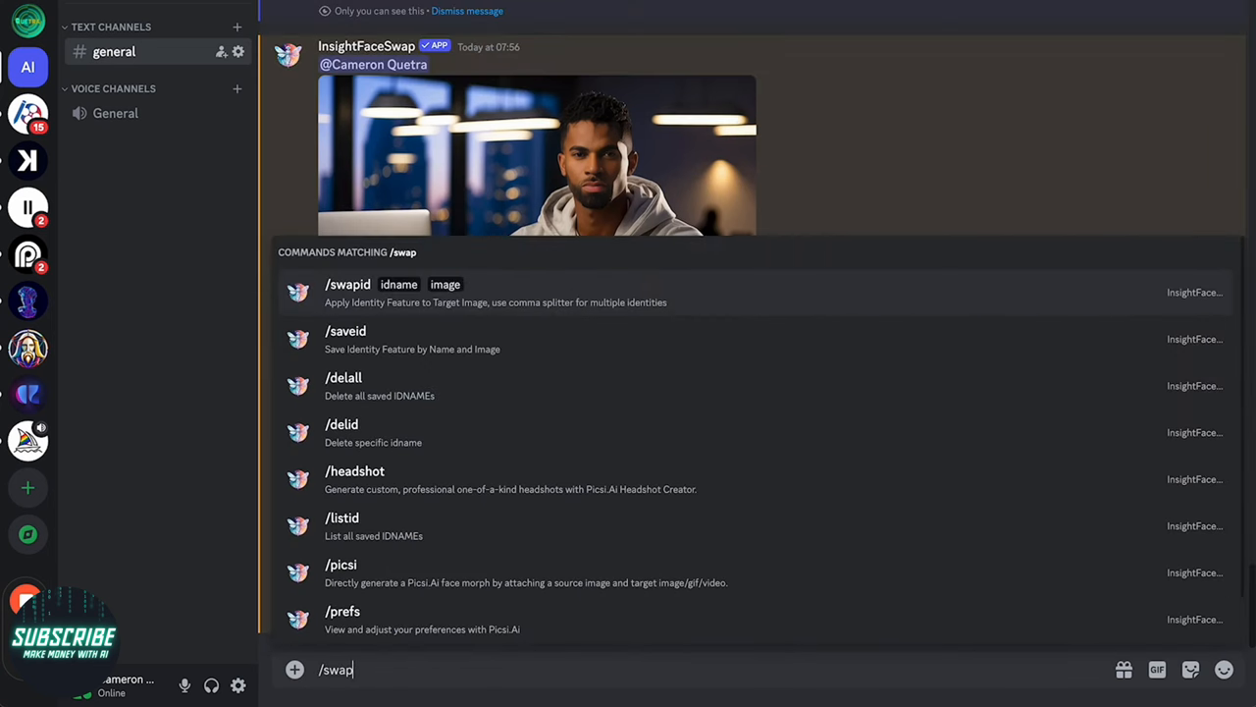
pyautogui.click(347, 284)
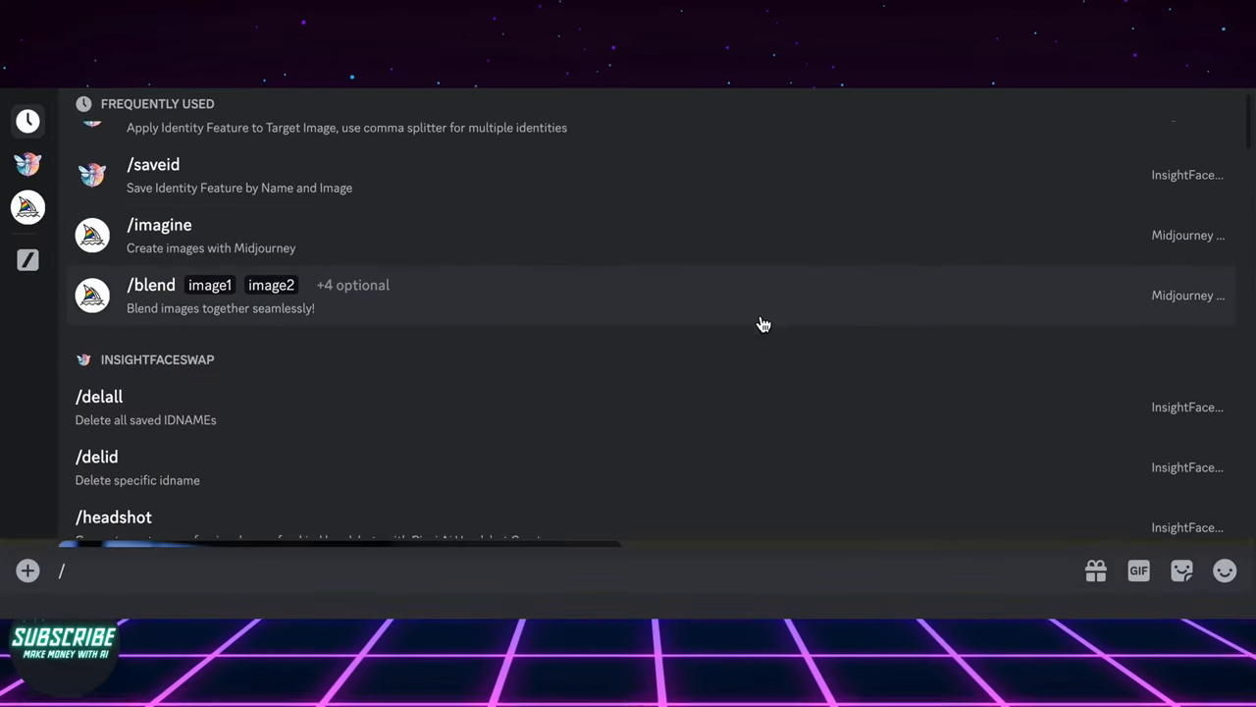
pyautogui.scroll(-3)
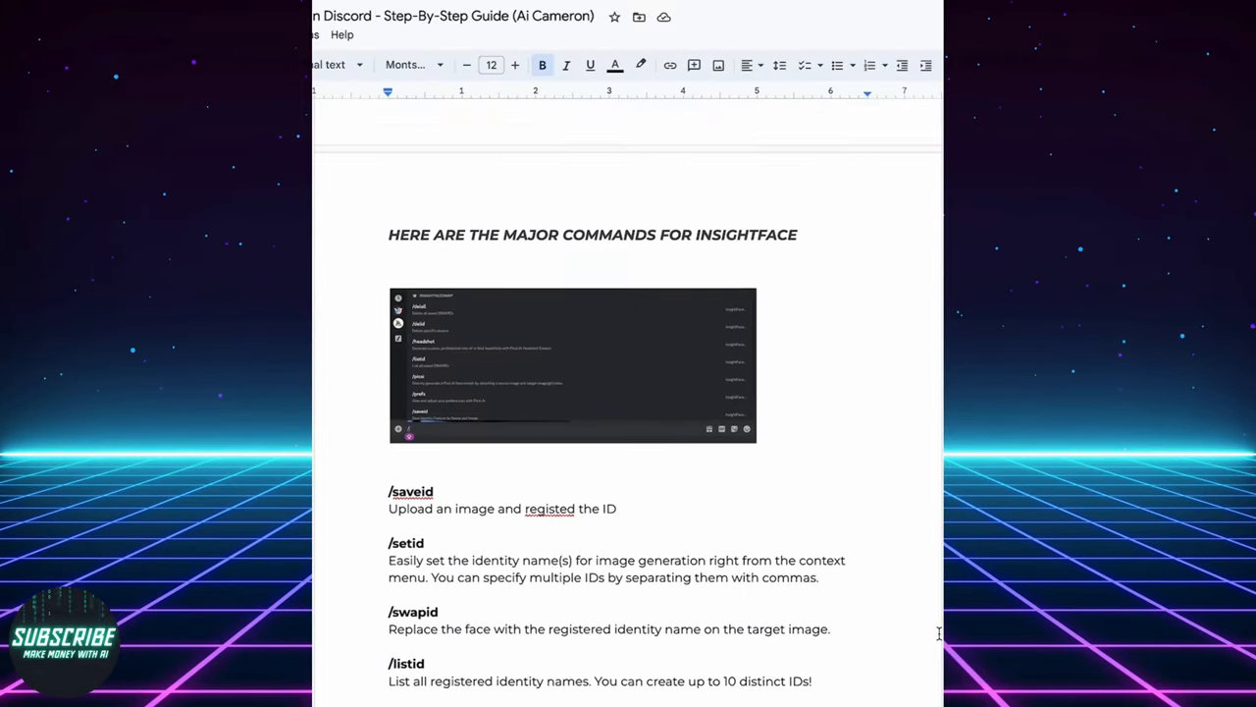
pyautogui.scroll(-3)
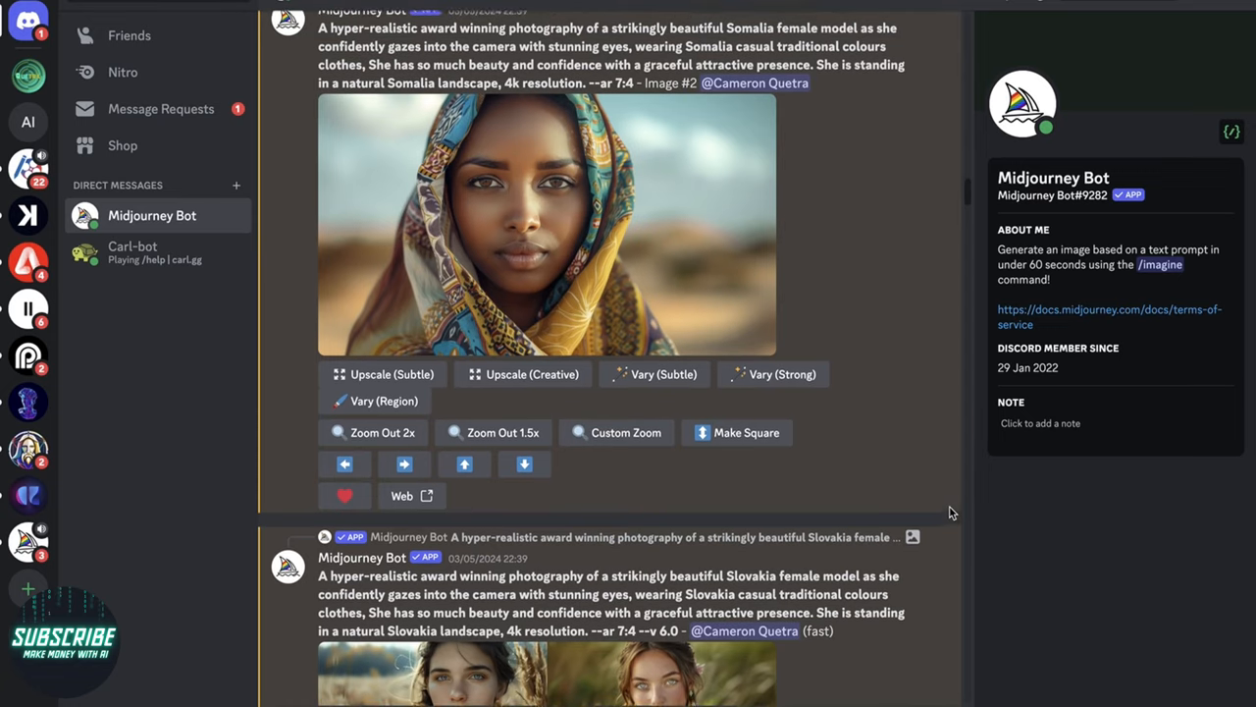
pyautogui.scroll(-3)
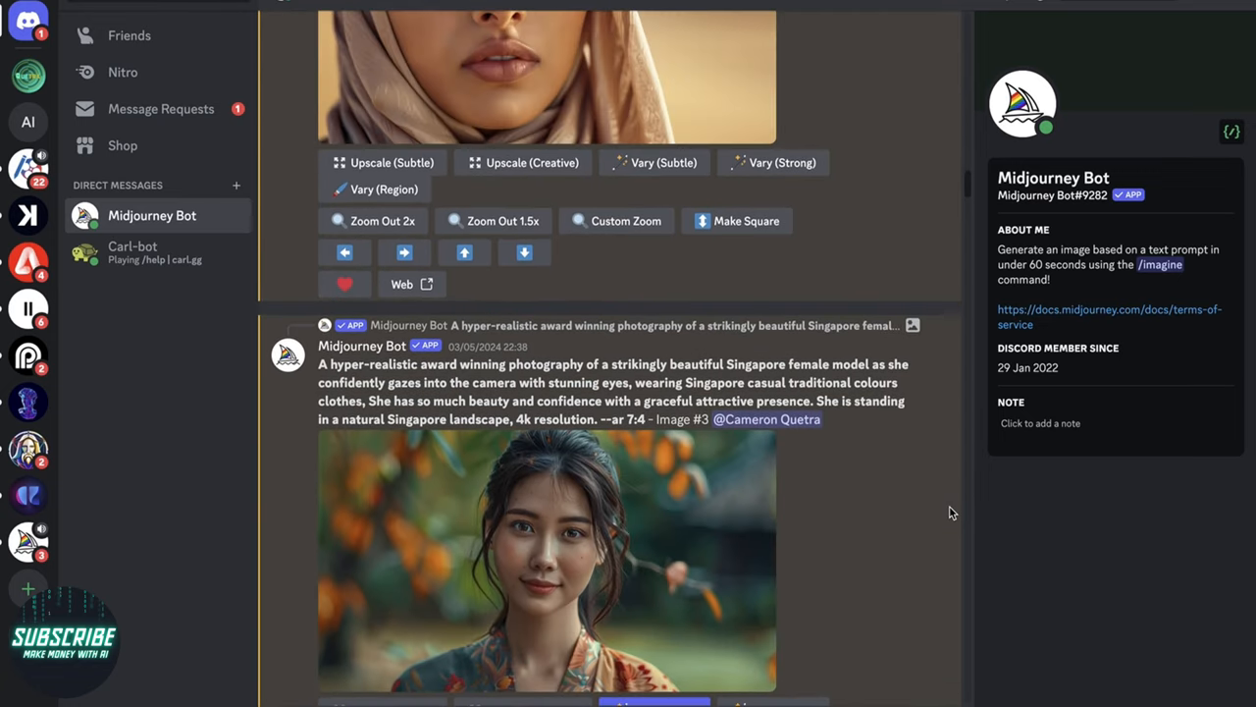
pyautogui.scroll(-3)
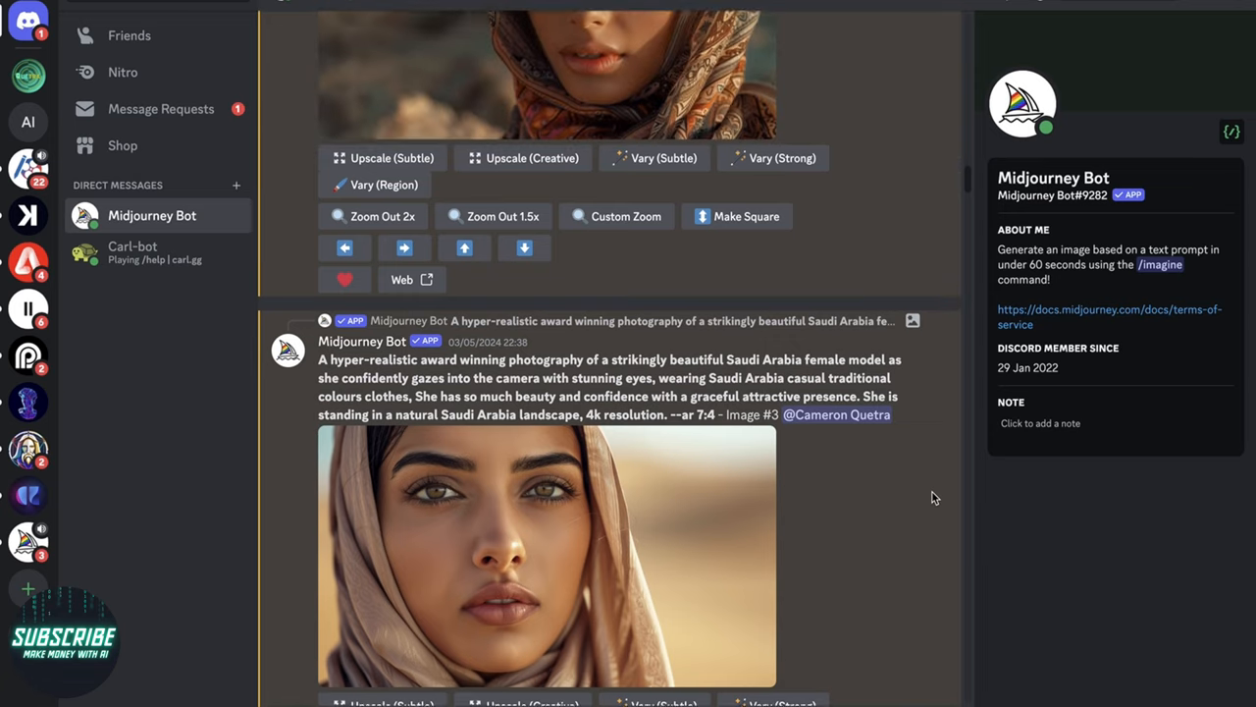